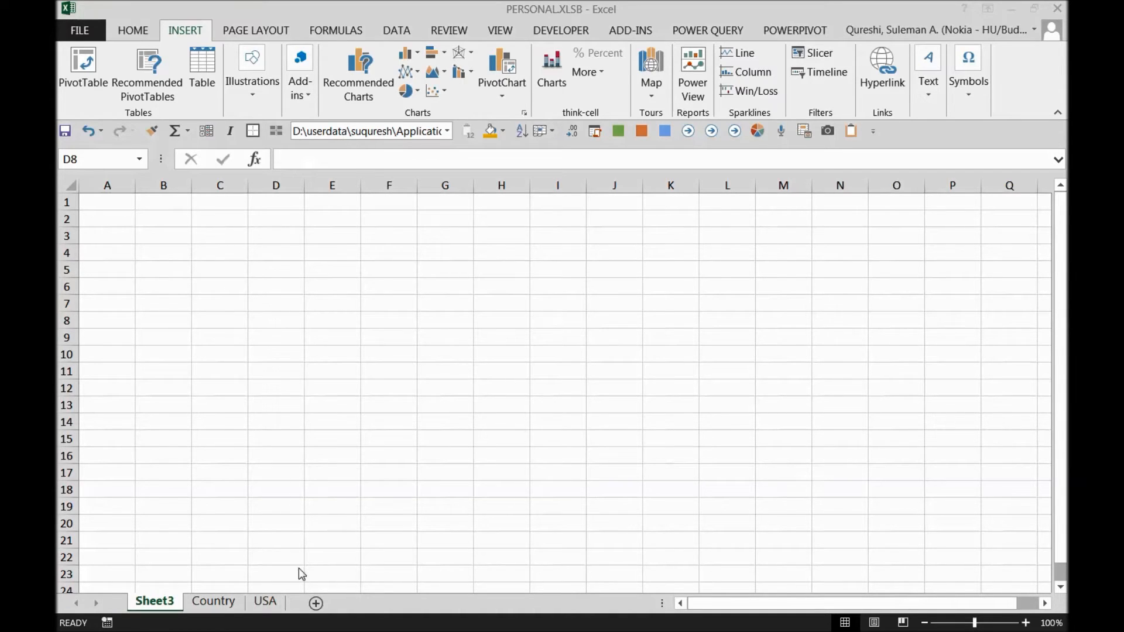
Step: Switch to the Country sheet and select the first Overdue amount in B2
left_click(213, 601)
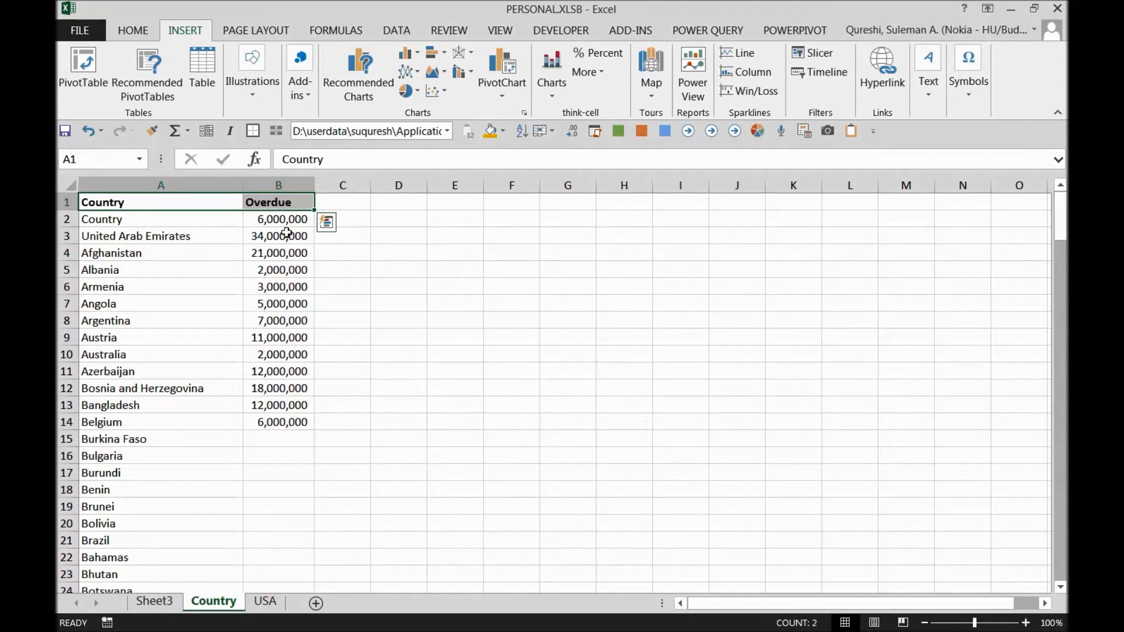
left_click(279, 219)
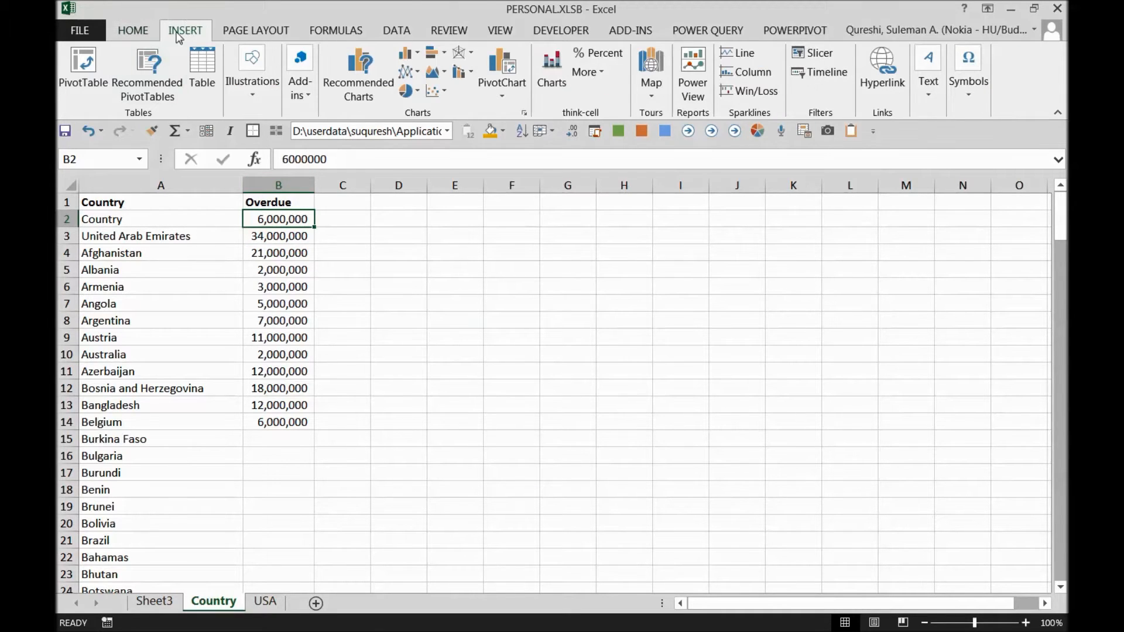
Step: Insert the Geographic Heat Map app from My Apps onto the Country sheet
left_click(299, 72)
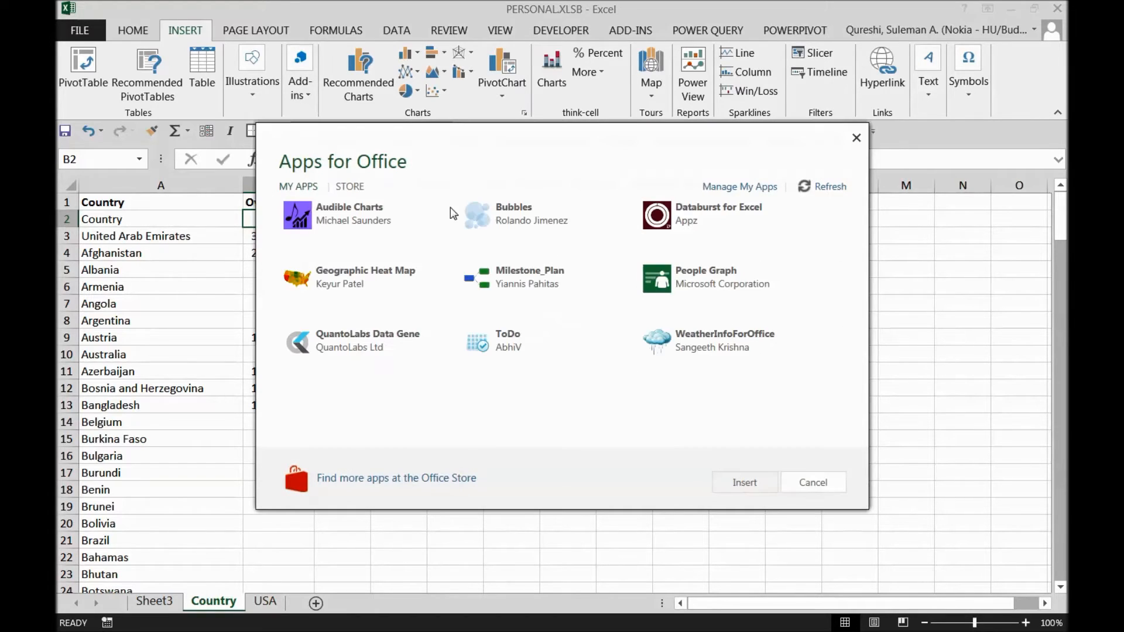
mouse_move(391, 283)
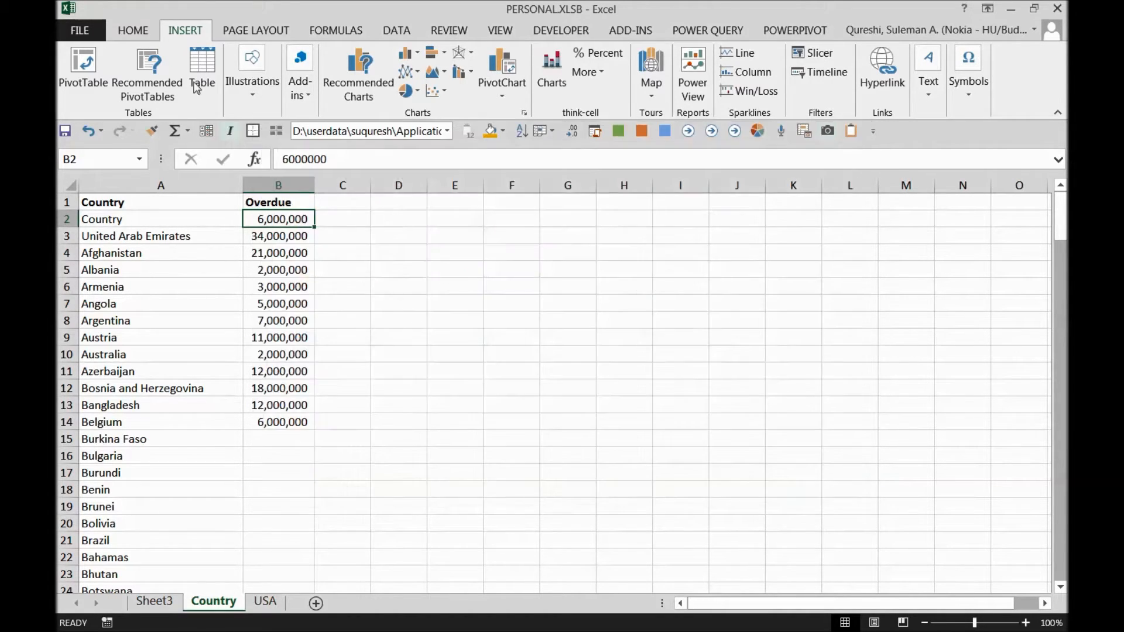
left_click(299, 72)
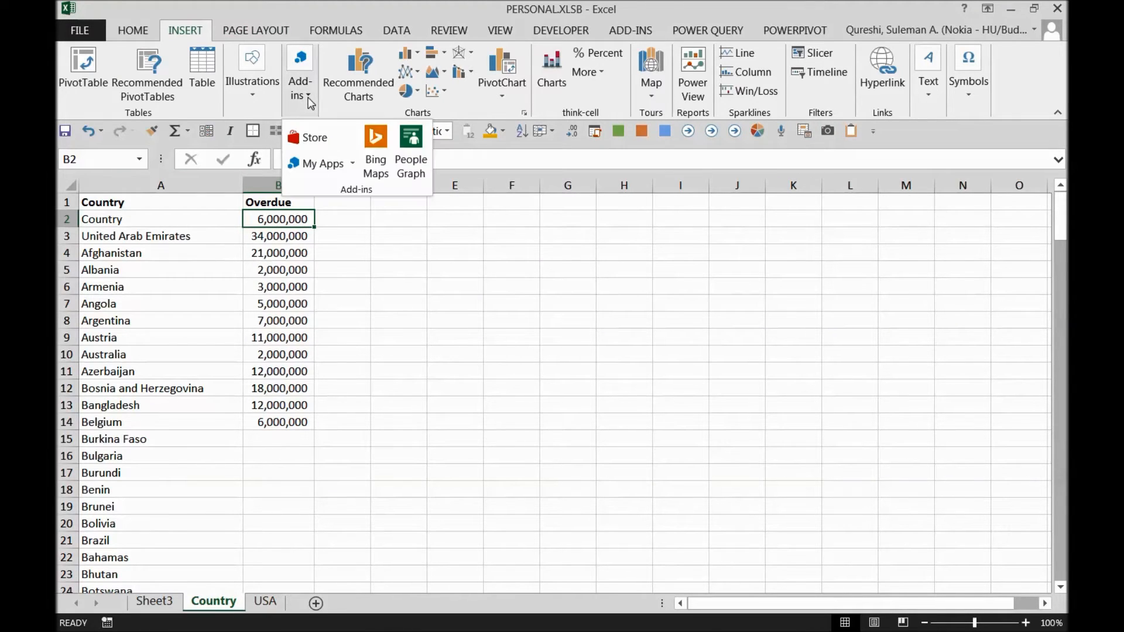
left_click(313, 137)
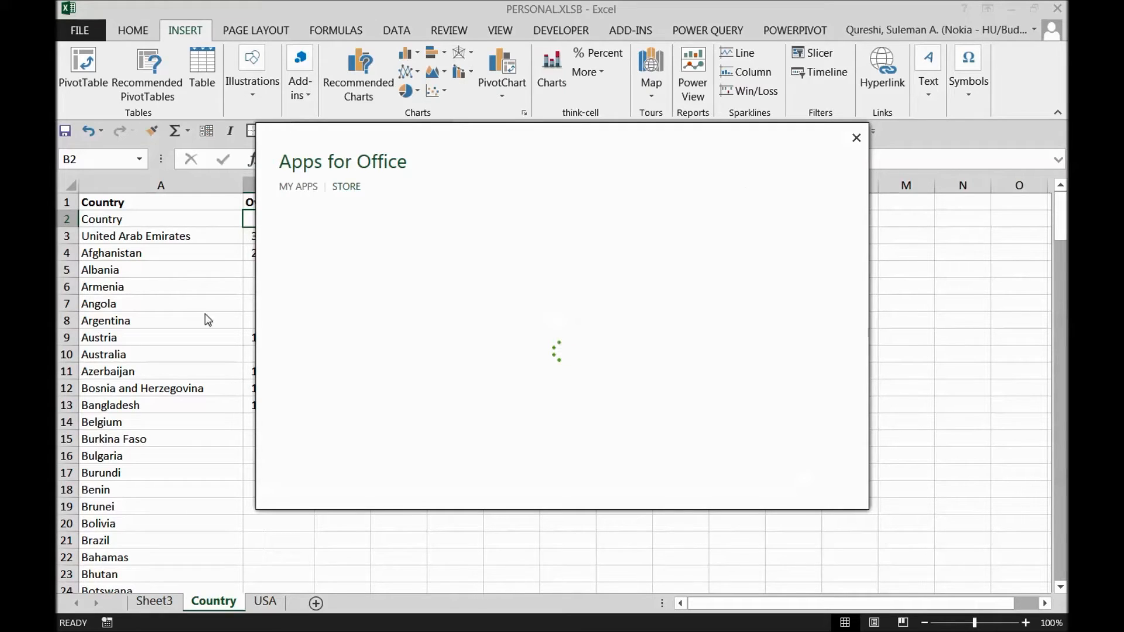
mouse_move(758, 178)
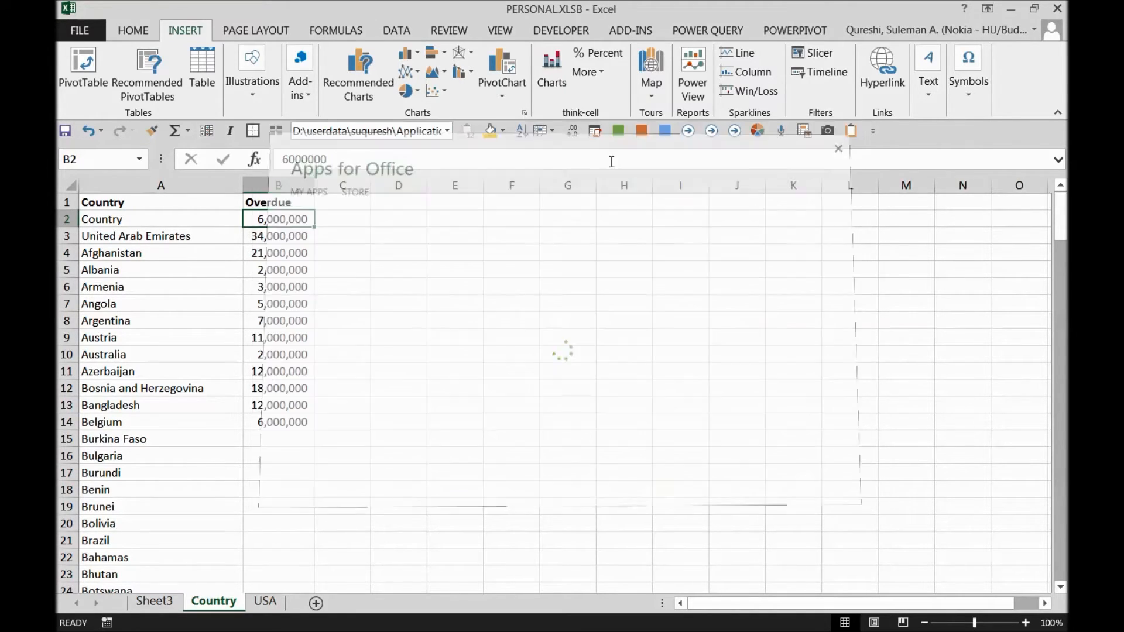
left_click(299, 71)
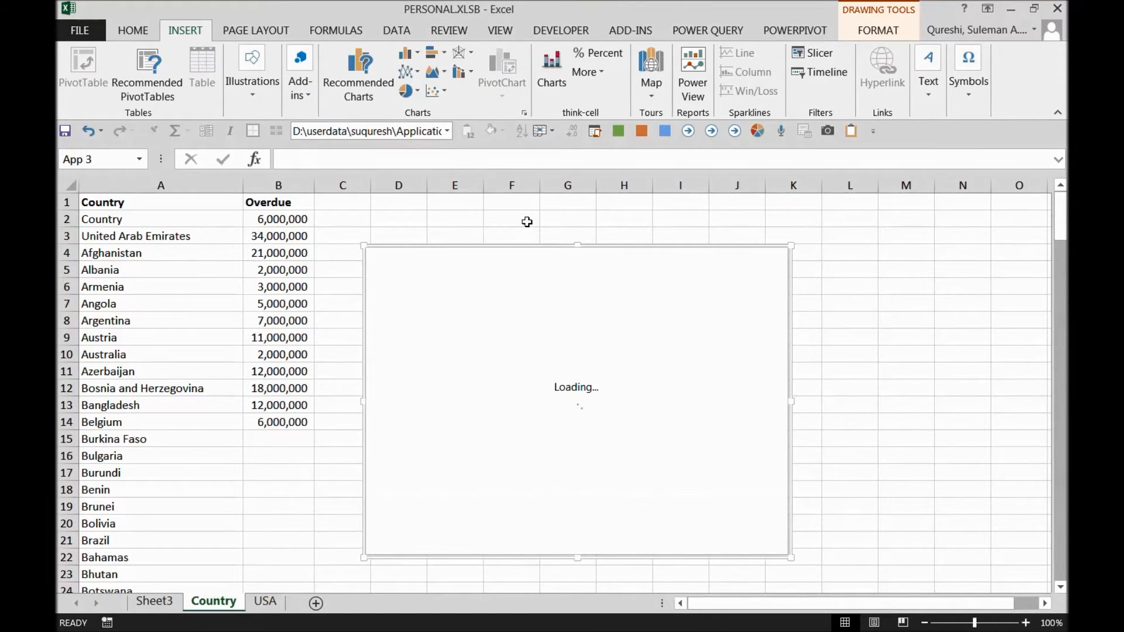
mouse_move(521, 260)
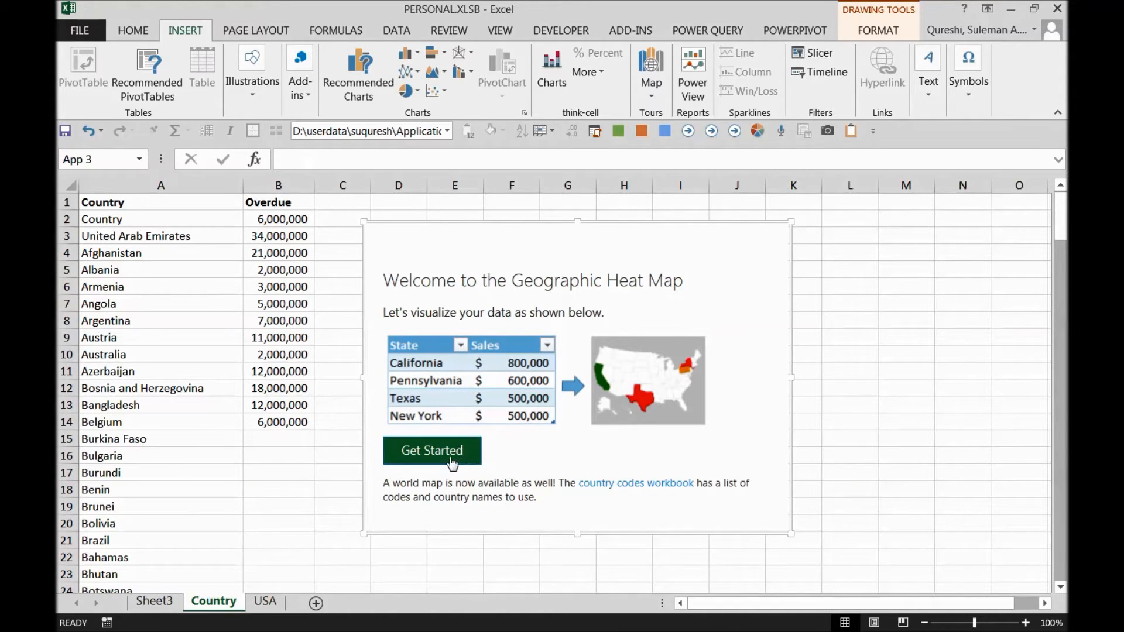
Step: Start setup and select the Country/Overdue table as the heat map data
left_click(432, 450)
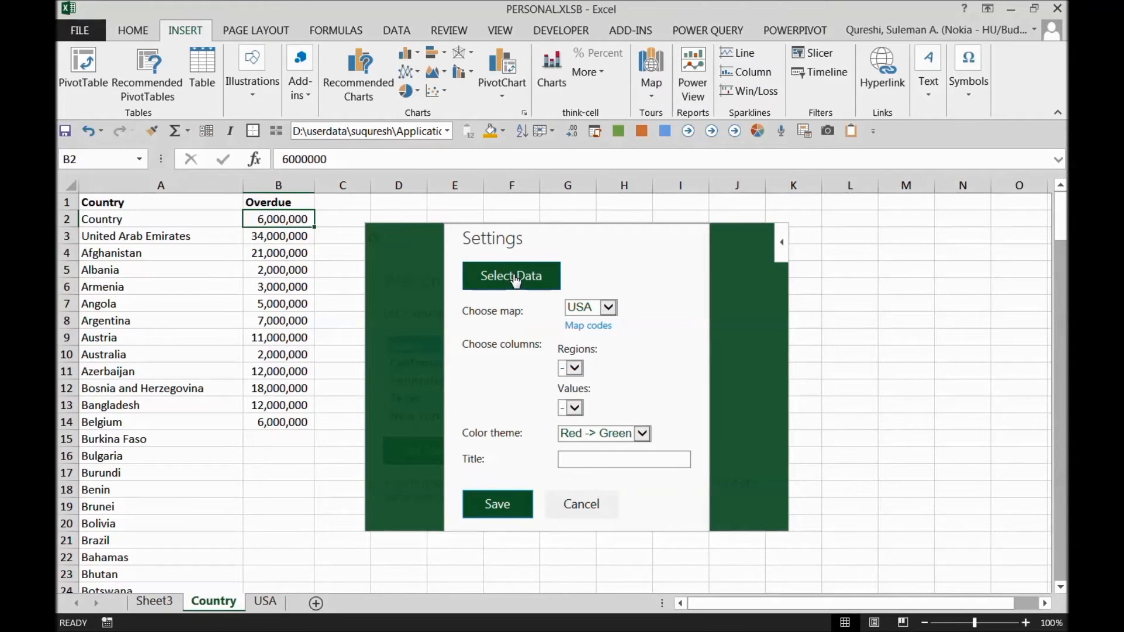
left_click(510, 277)
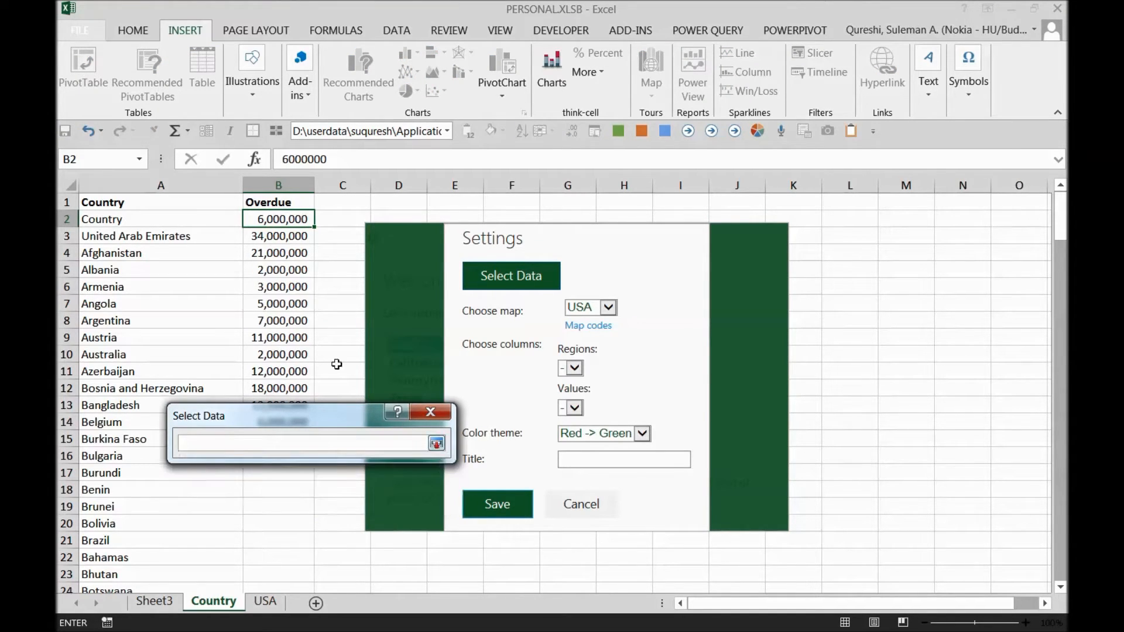
left_click(102, 203)
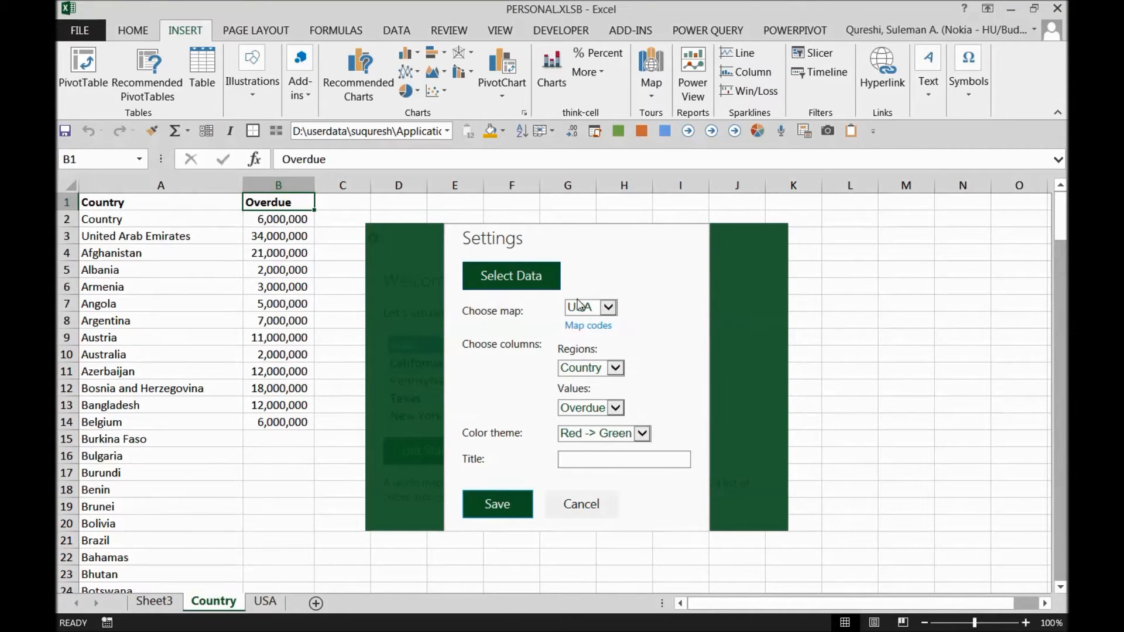
Step: Switch the heat map type to the World map
left_click(609, 306)
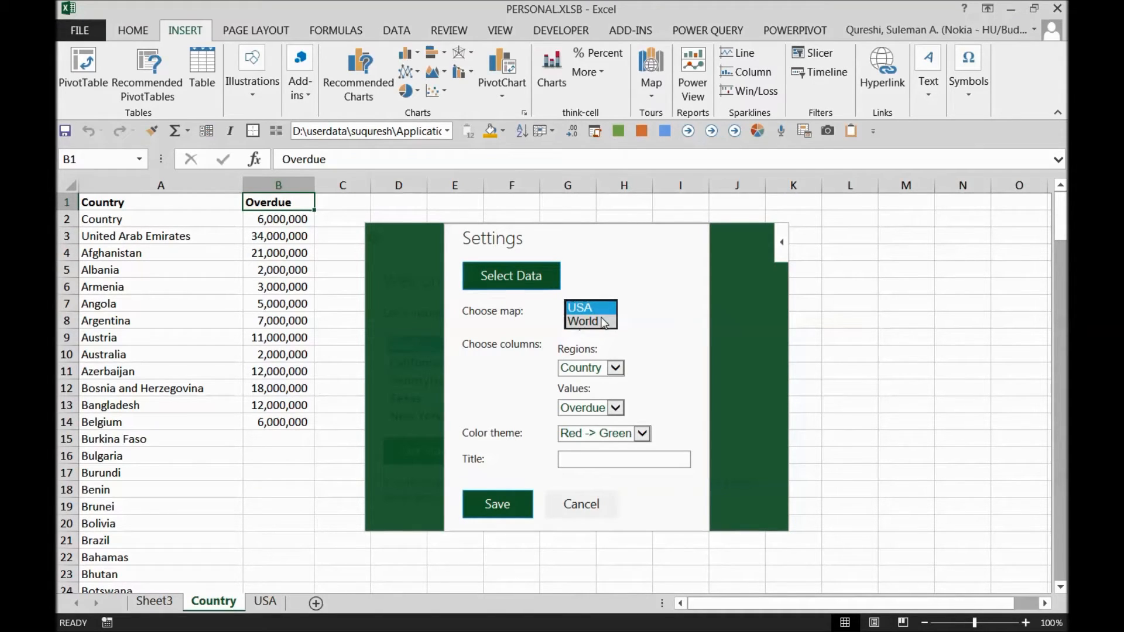
left_click(582, 321)
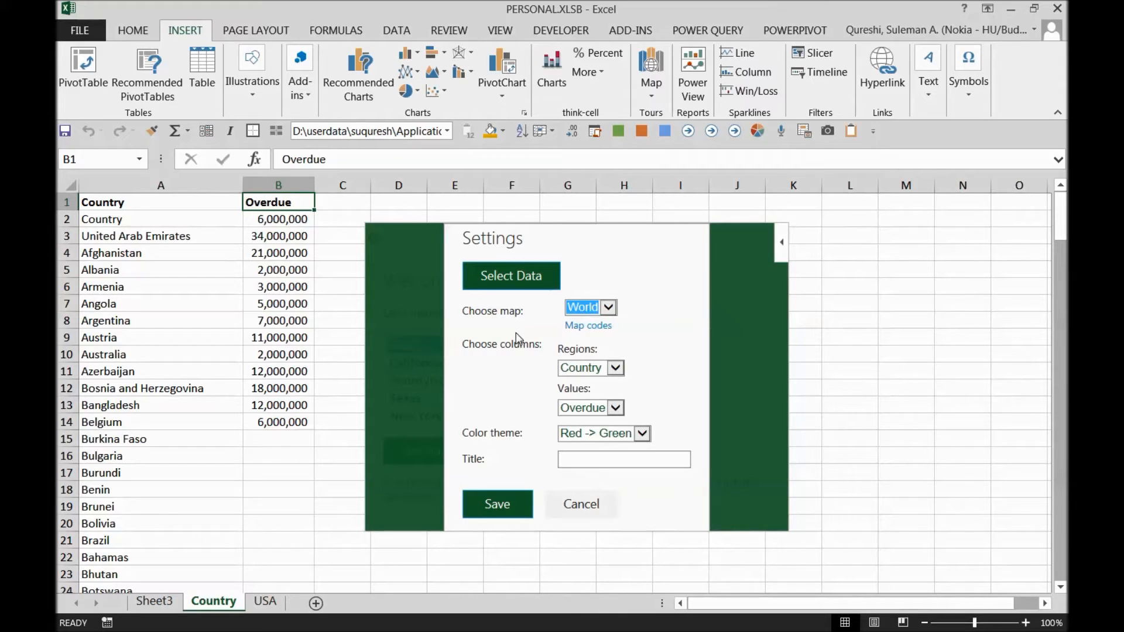
mouse_move(546, 354)
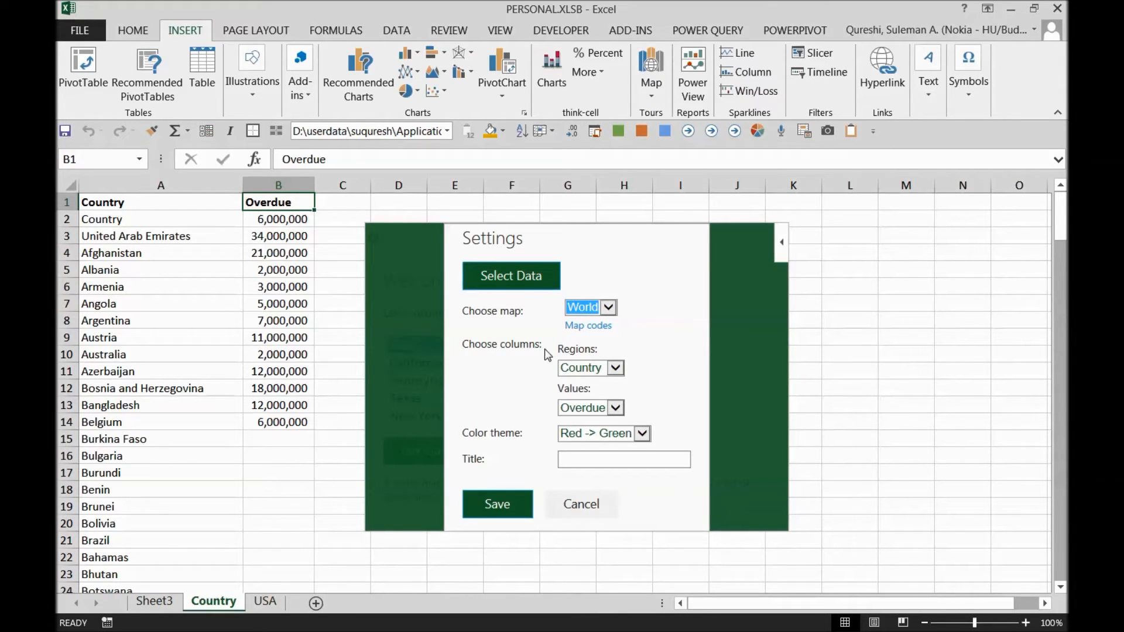
mouse_move(614, 391)
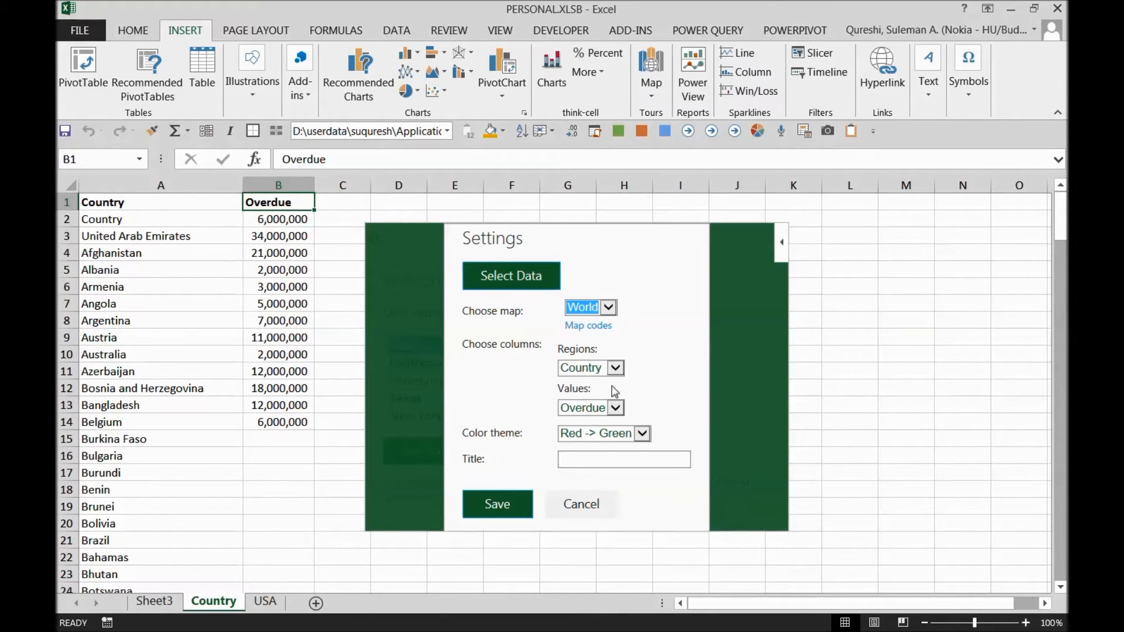
mouse_move(161, 202)
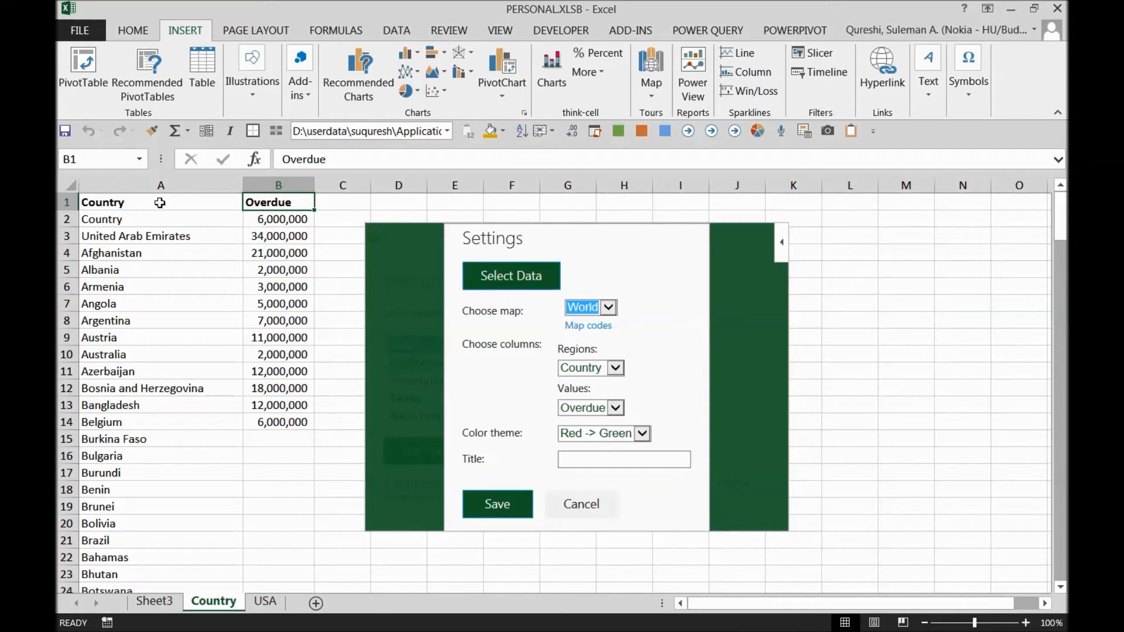
left_click(160, 185)
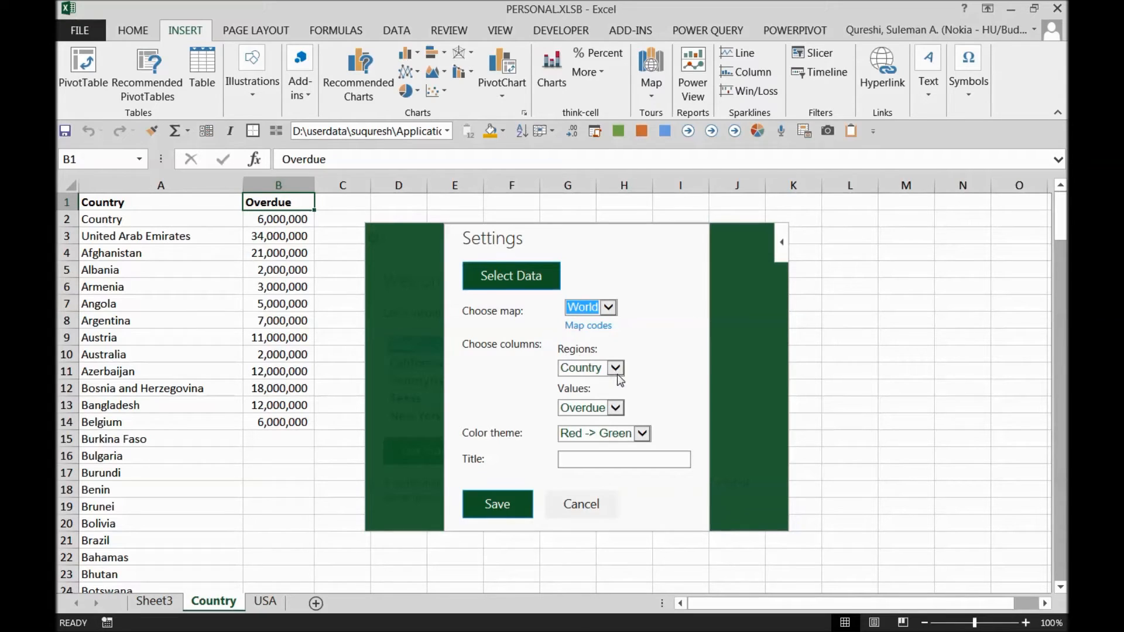
Step: Confirm Overdue values, Green-to-Red theme, title 'OD Situation' and save the world map
left_click(586, 407)
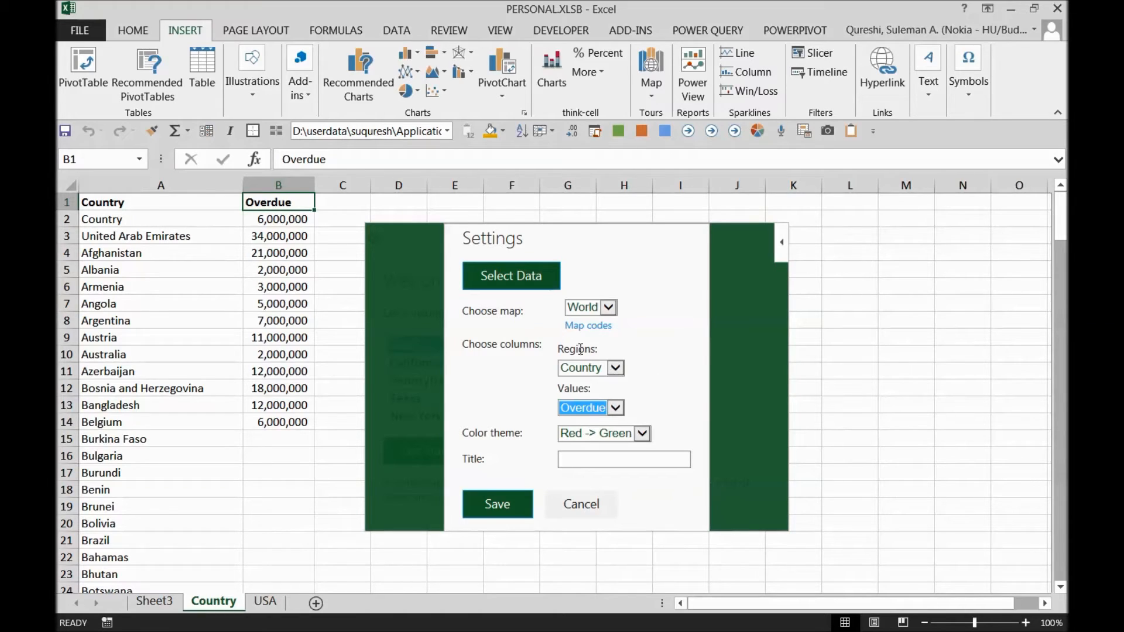
mouse_move(587, 378)
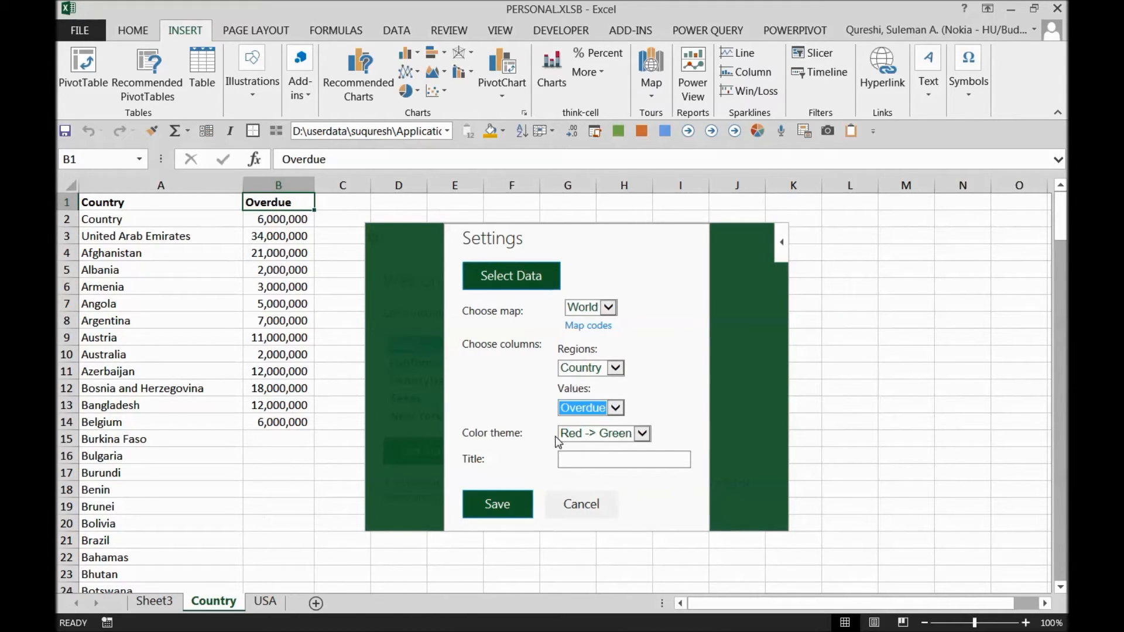
left_click(641, 434)
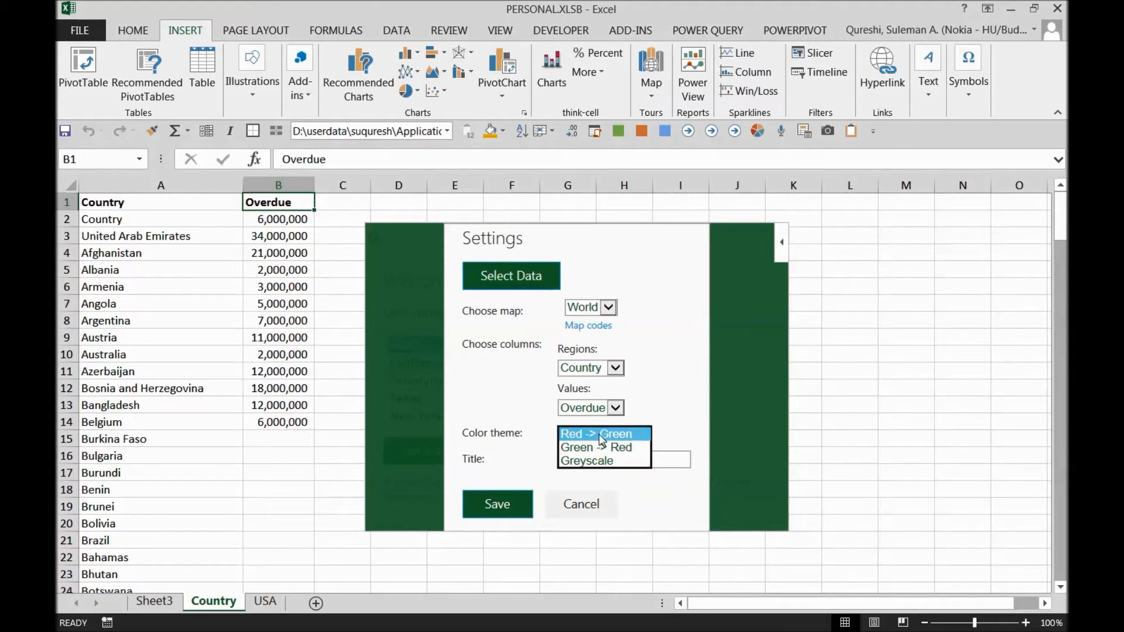
left_click(596, 433)
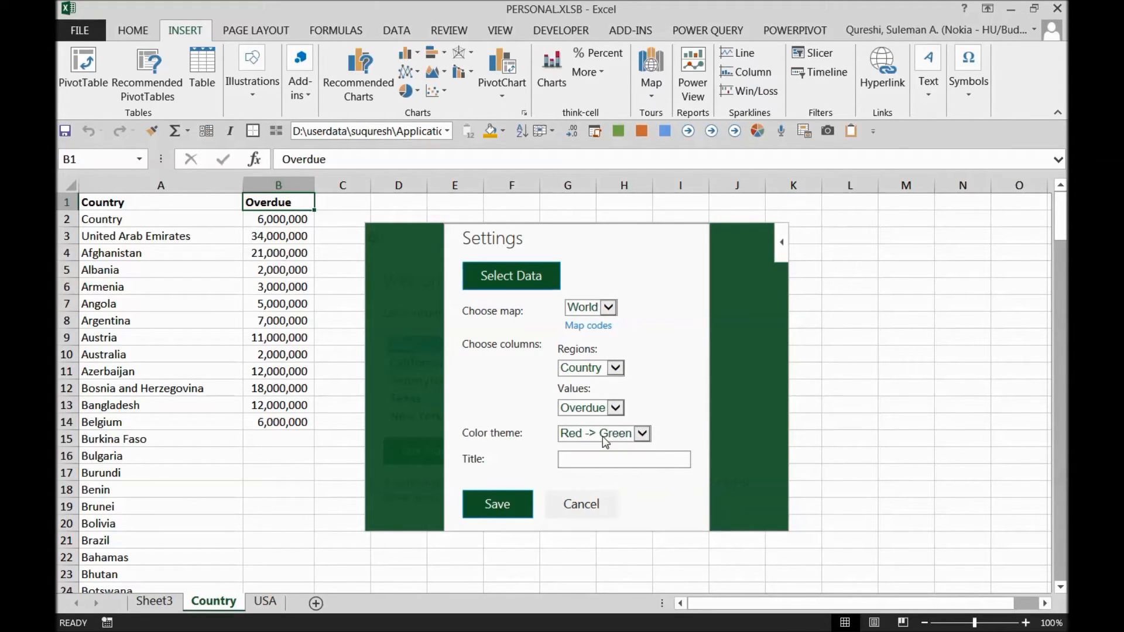
mouse_move(571, 440)
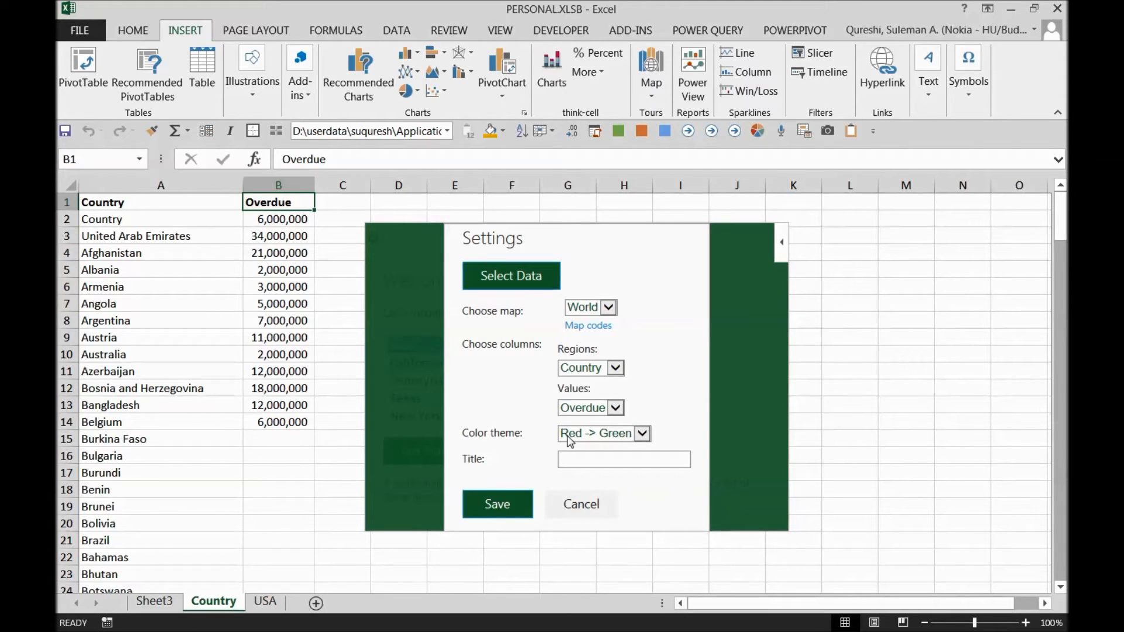
mouse_move(604, 436)
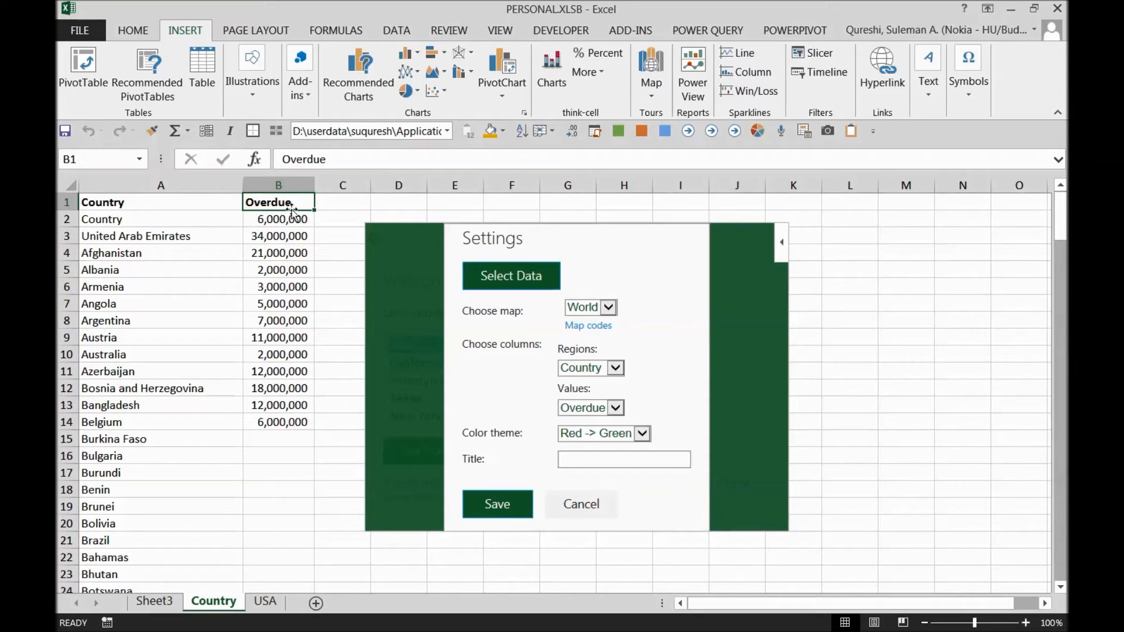
mouse_move(570, 378)
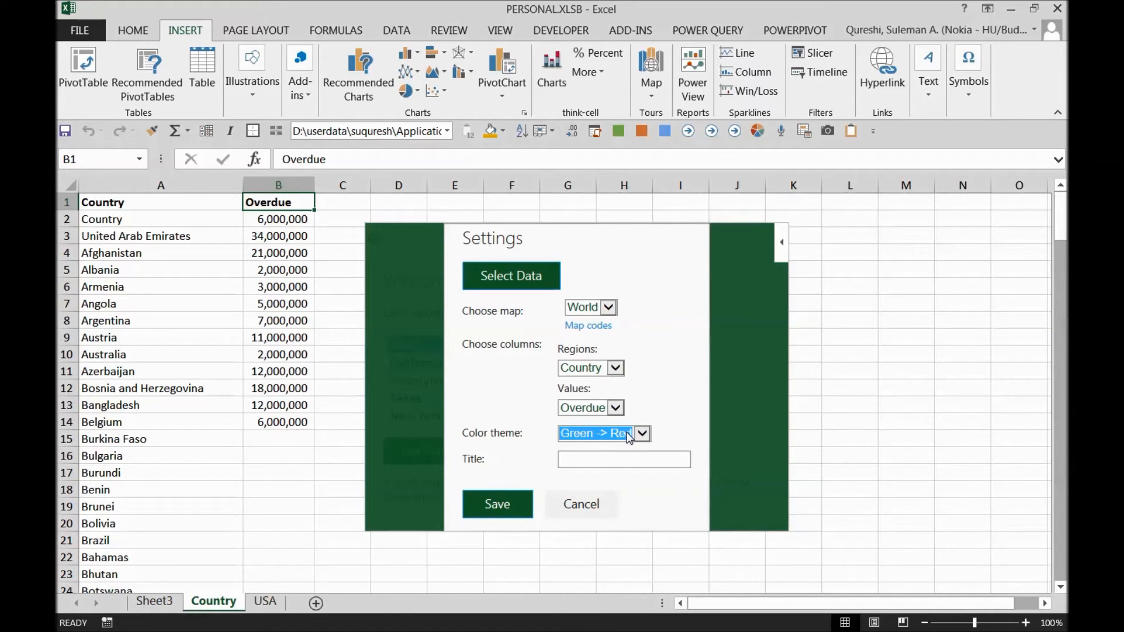
mouse_move(599, 439)
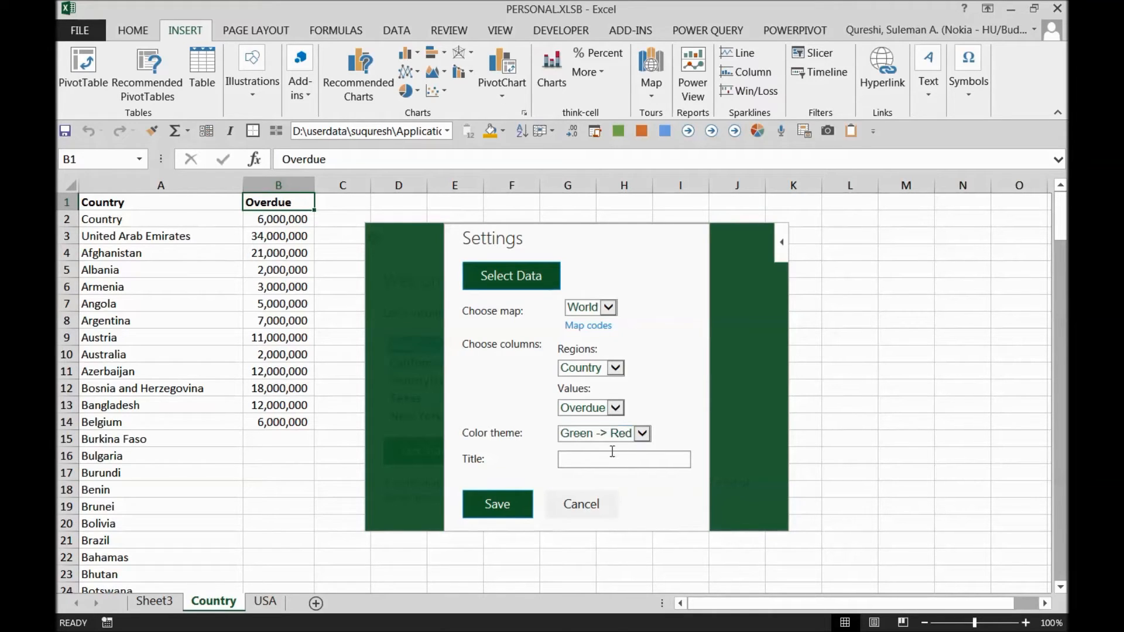
type("OD Situation")
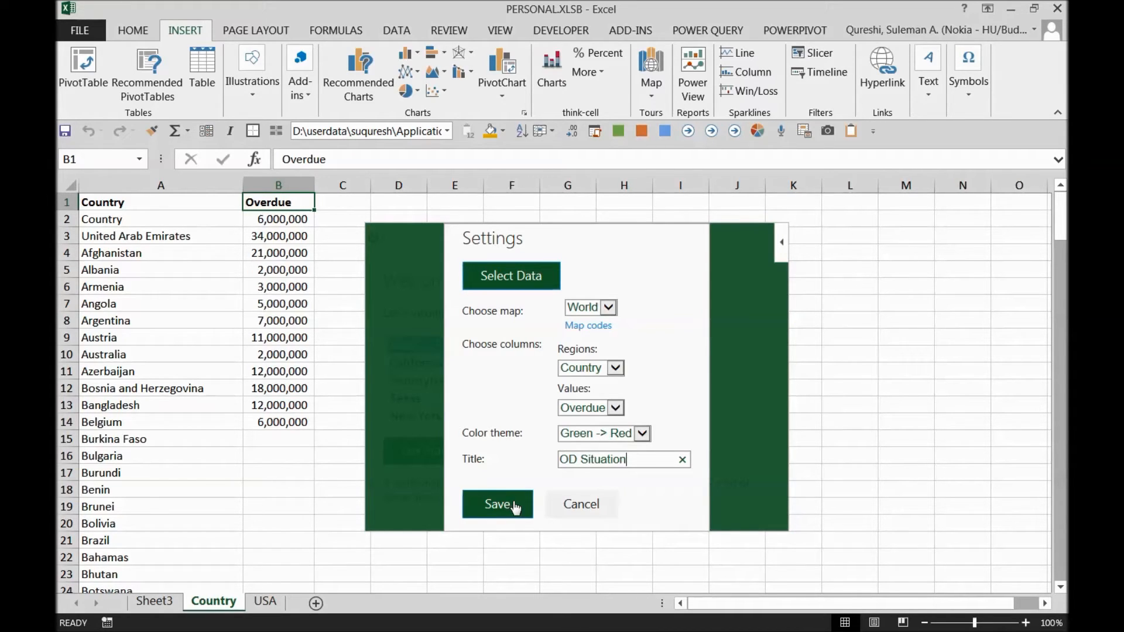
left_click(498, 504)
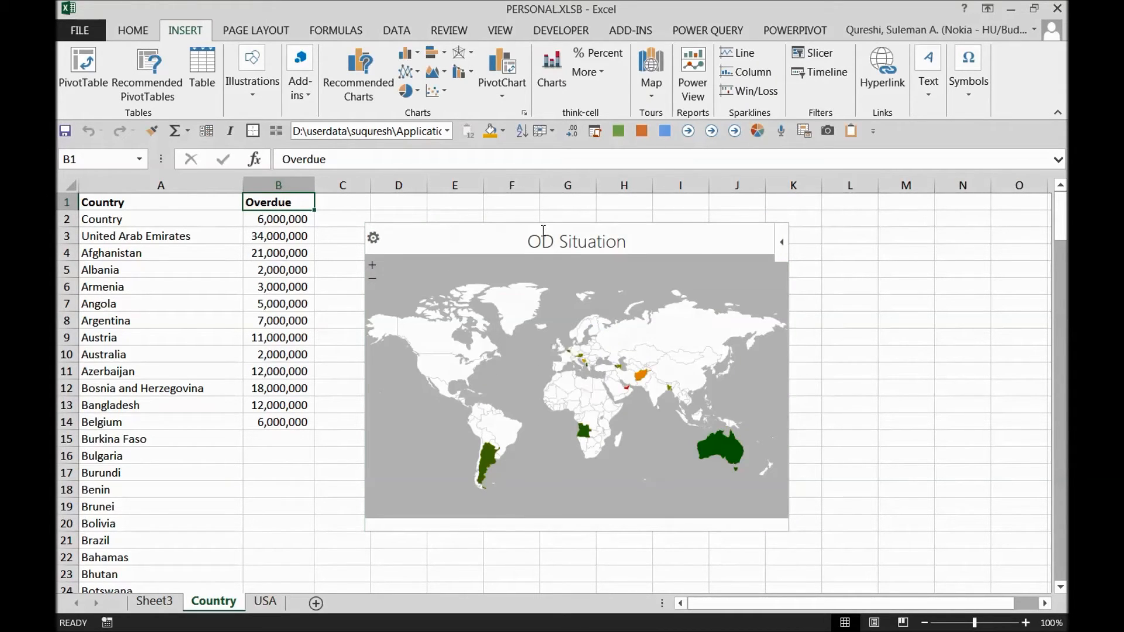
Step: Copy the Overdue figures and paste them down the list from Burkina Faso onward
left_click(576, 241)
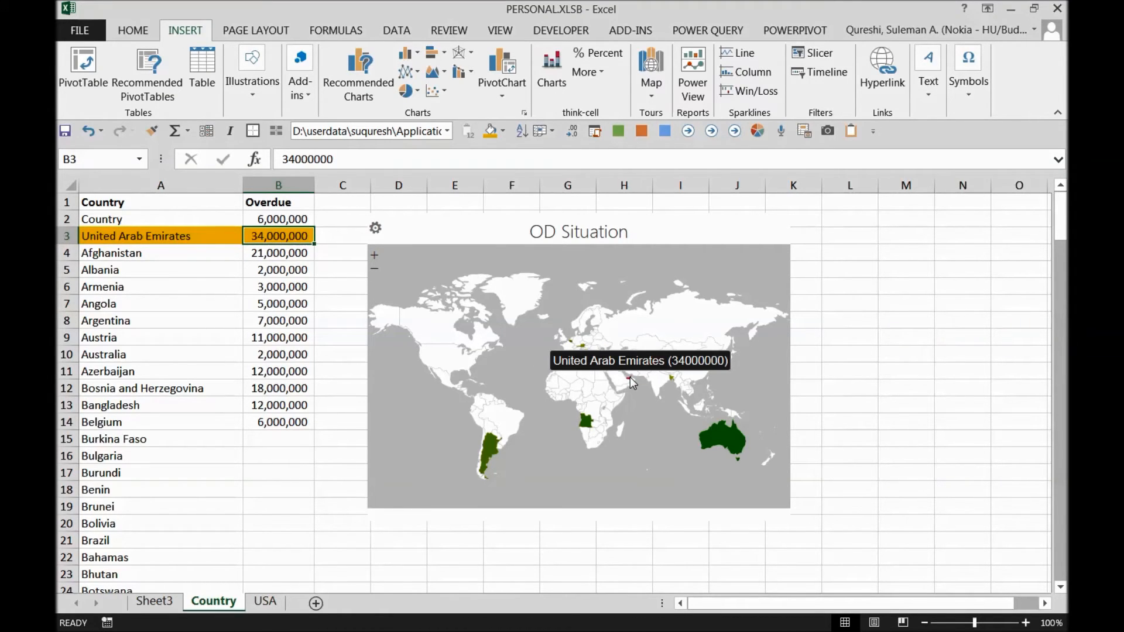
left_click(278, 270)
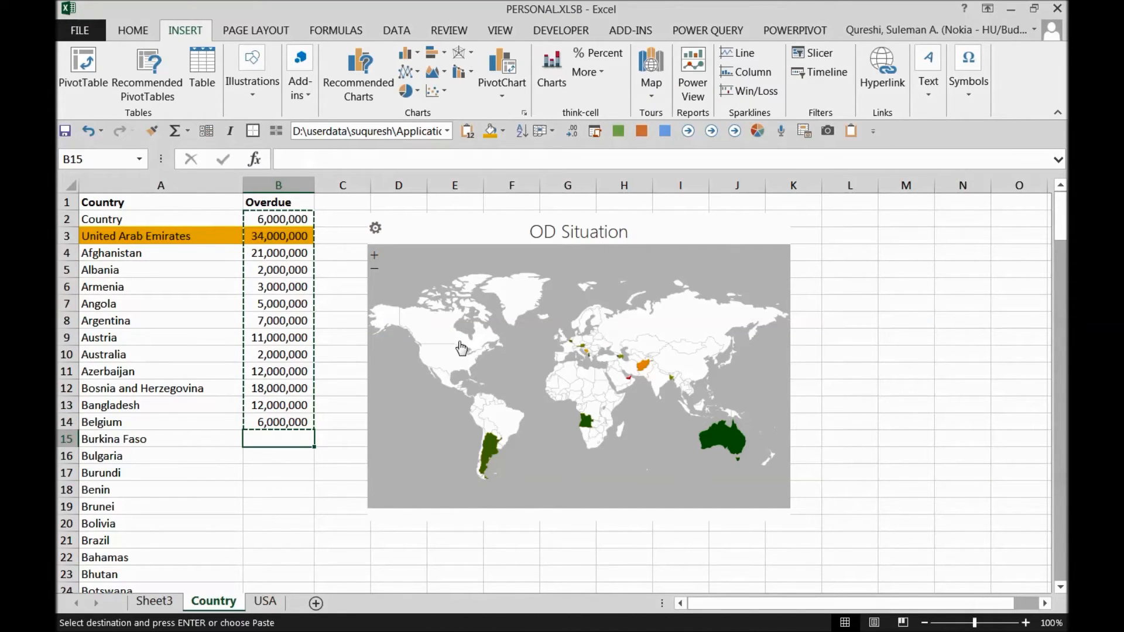
mouse_move(702, 228)
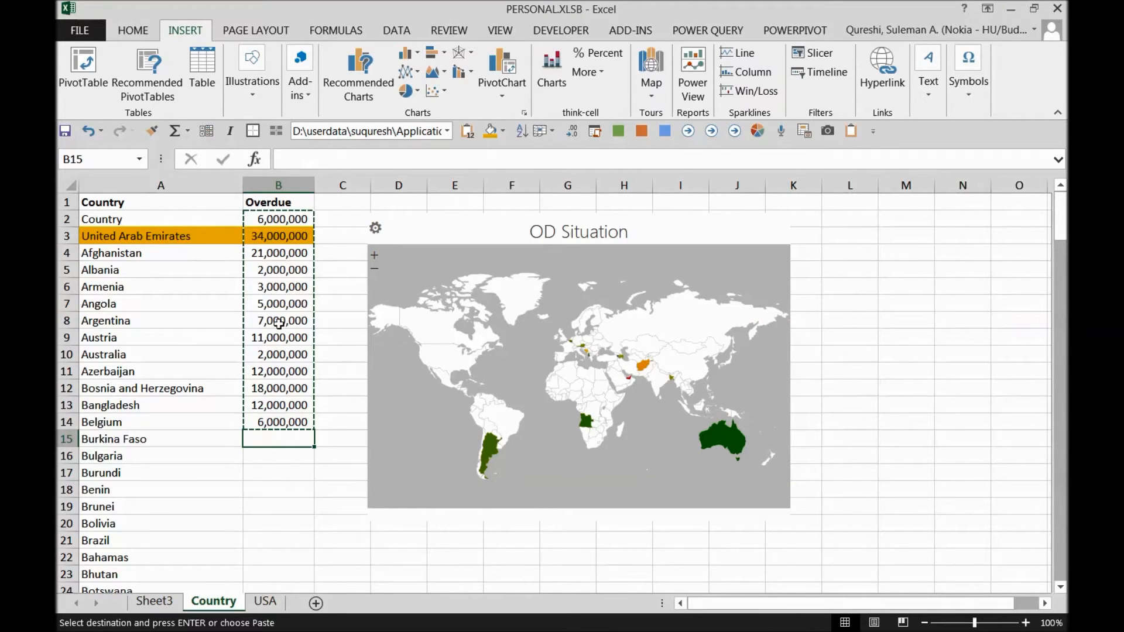
key("ctrl+v")
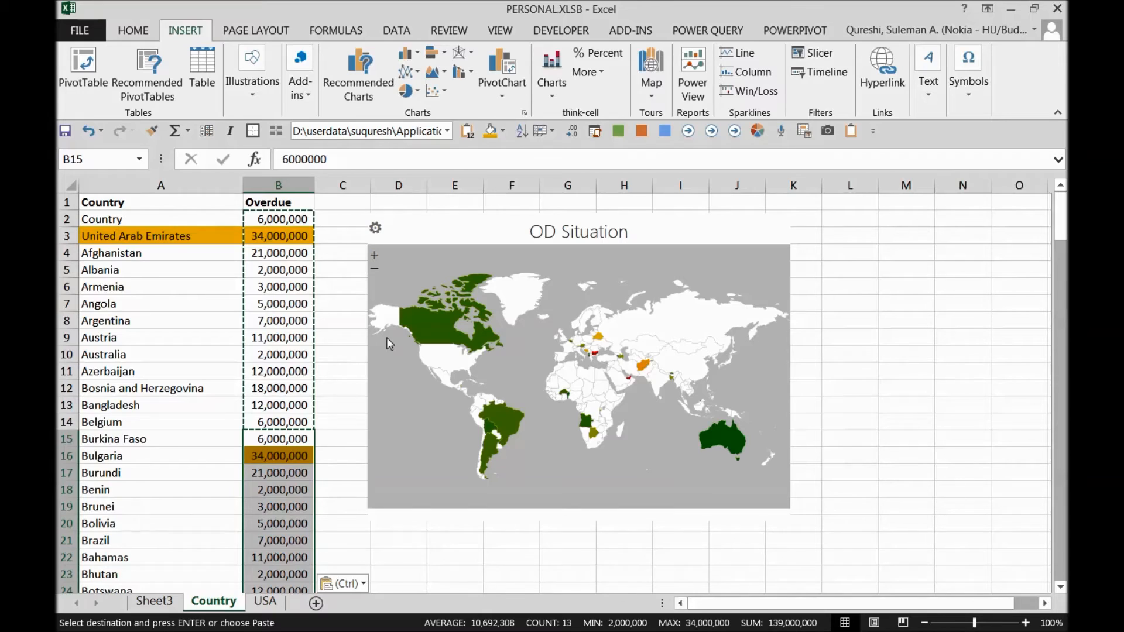
mouse_move(633, 393)
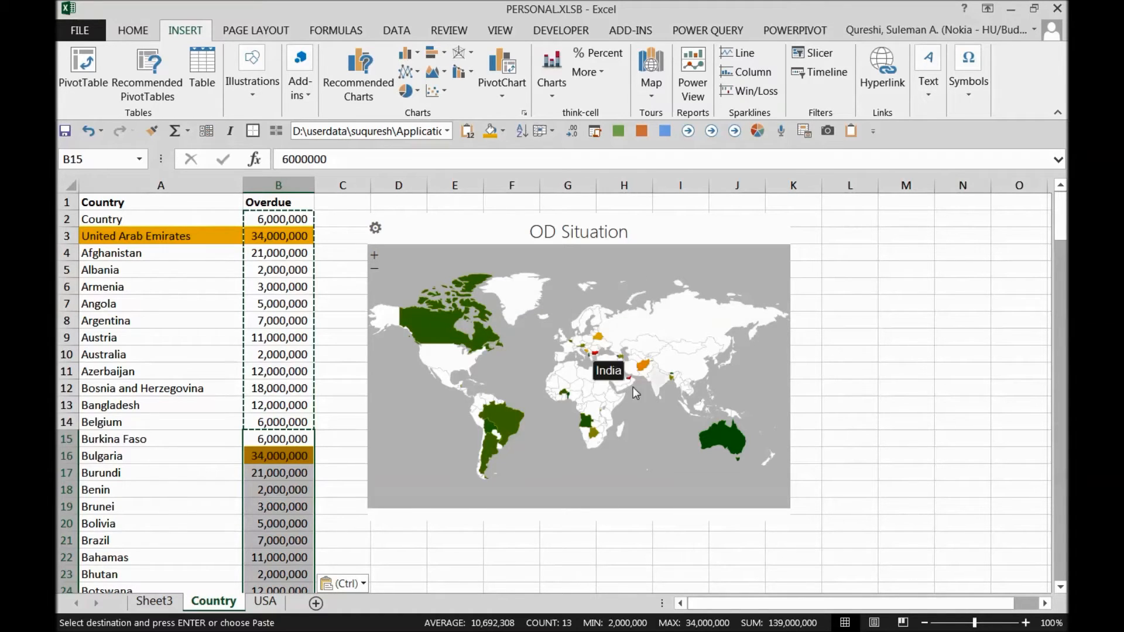
mouse_move(595, 344)
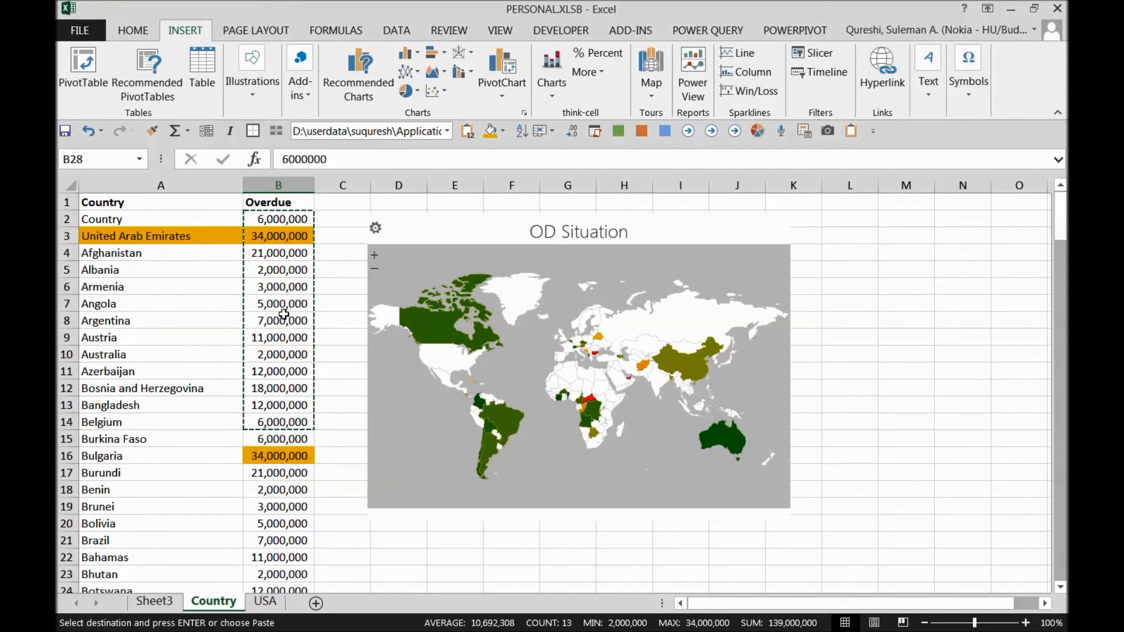
mouse_move(589, 403)
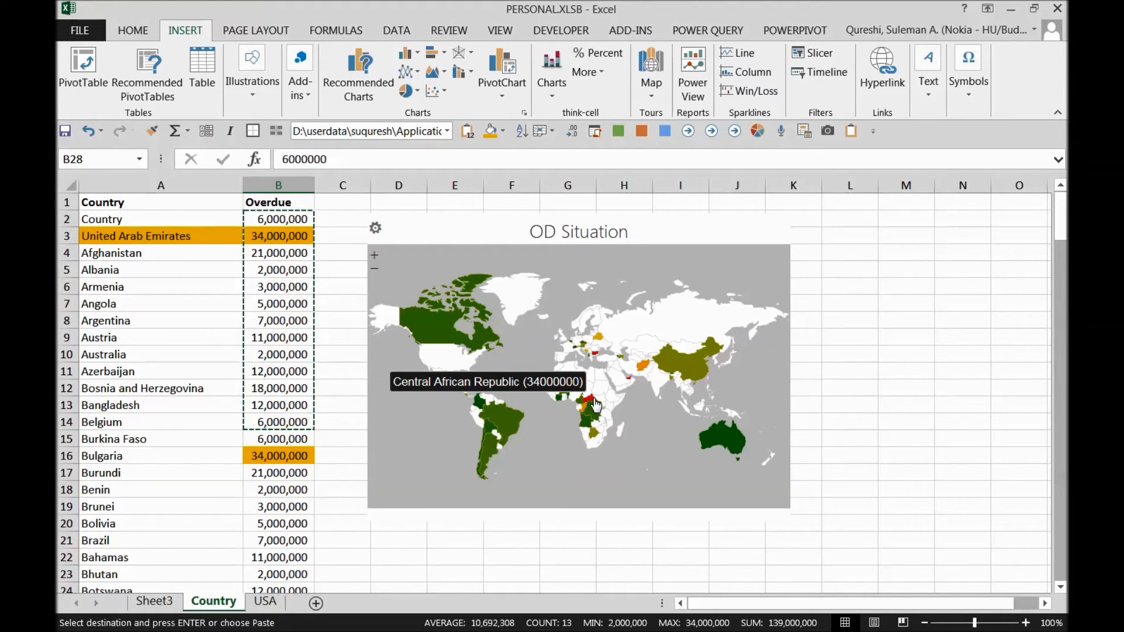
mouse_move(752, 393)
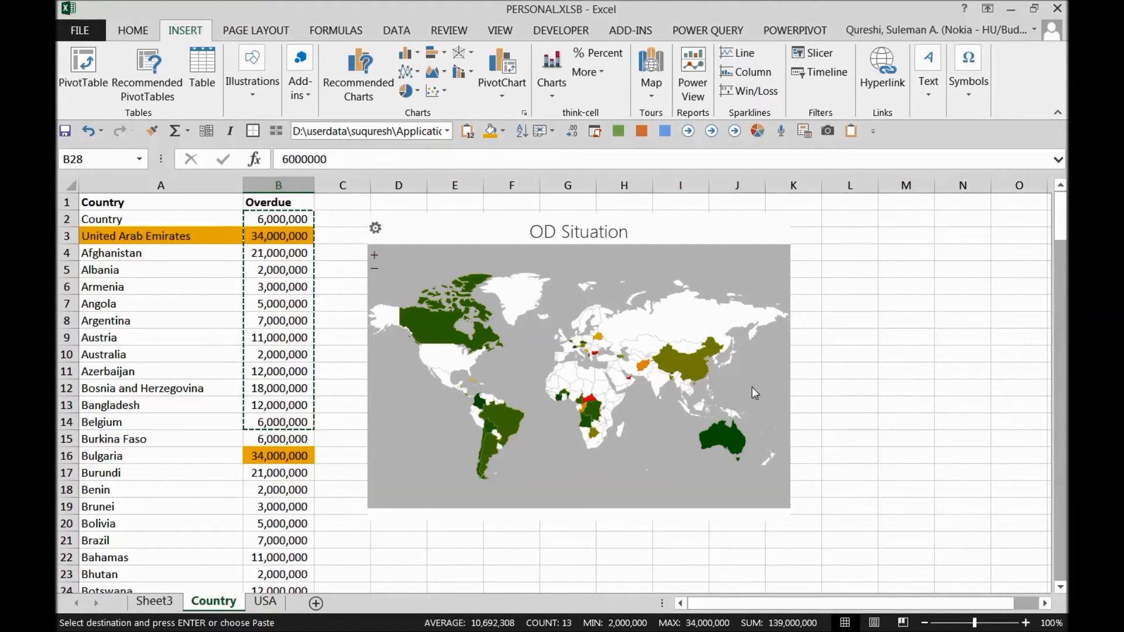
mouse_move(711, 335)
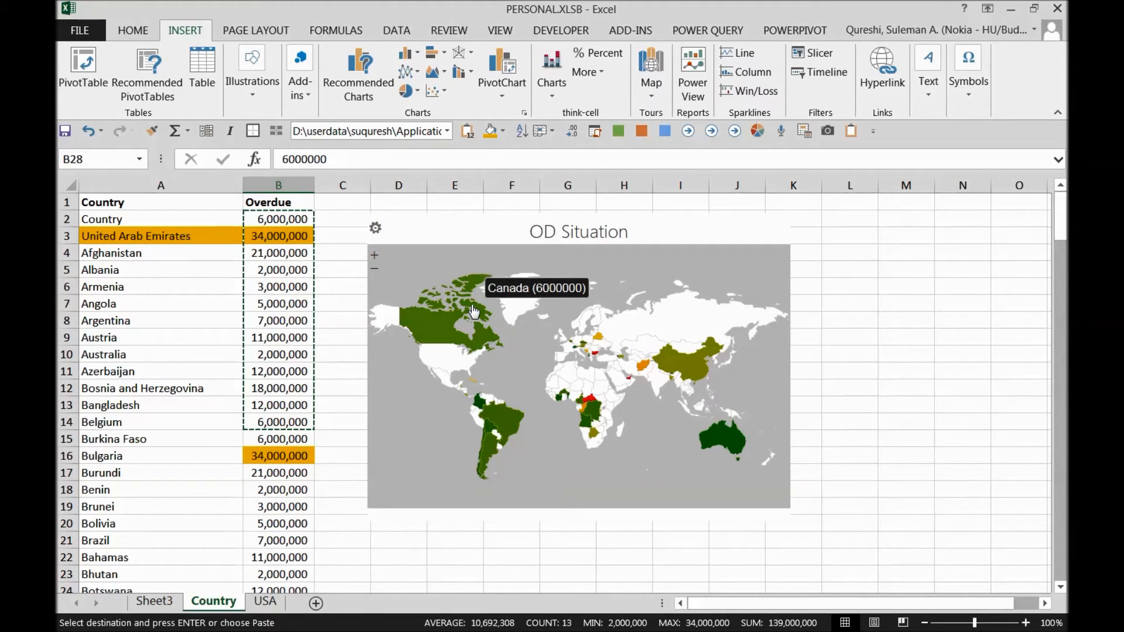
mouse_move(617, 358)
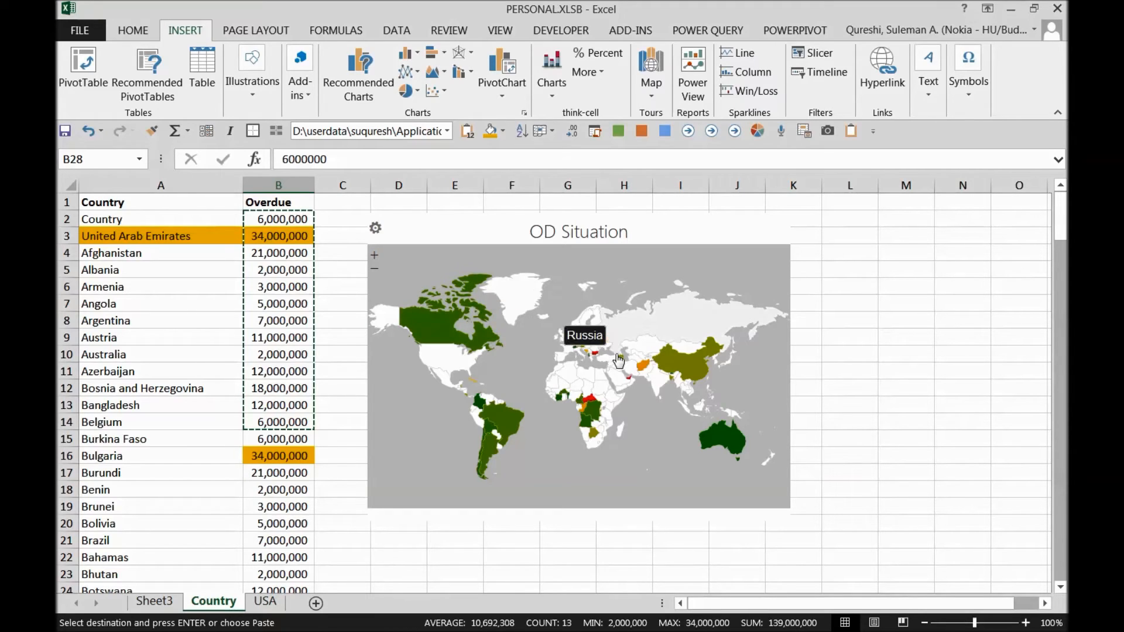
mouse_move(691, 361)
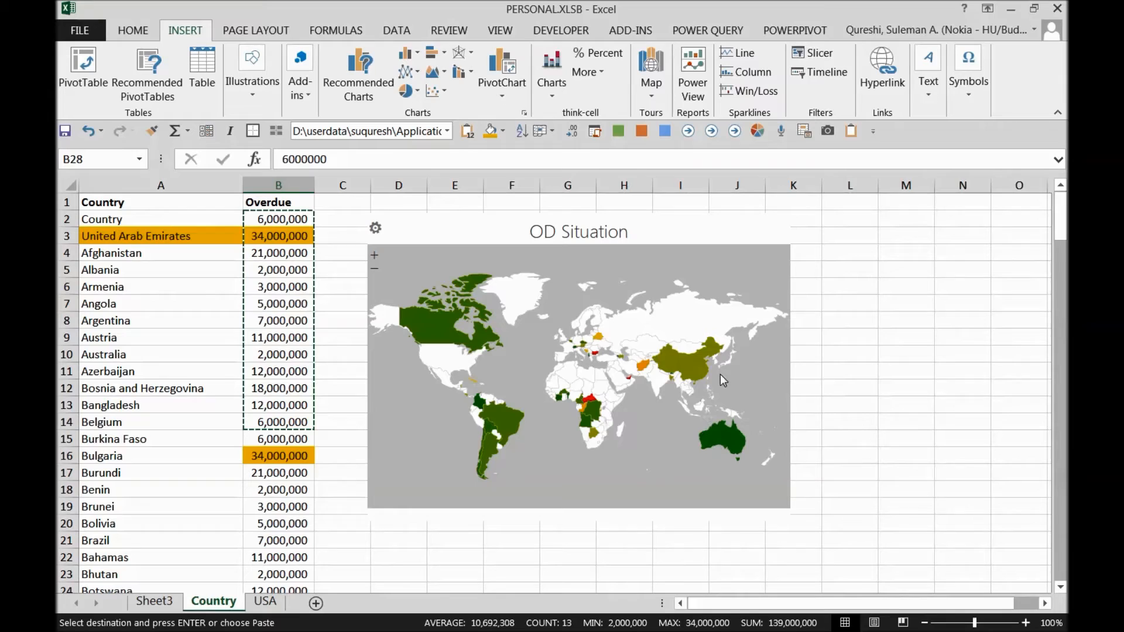
mouse_move(589, 409)
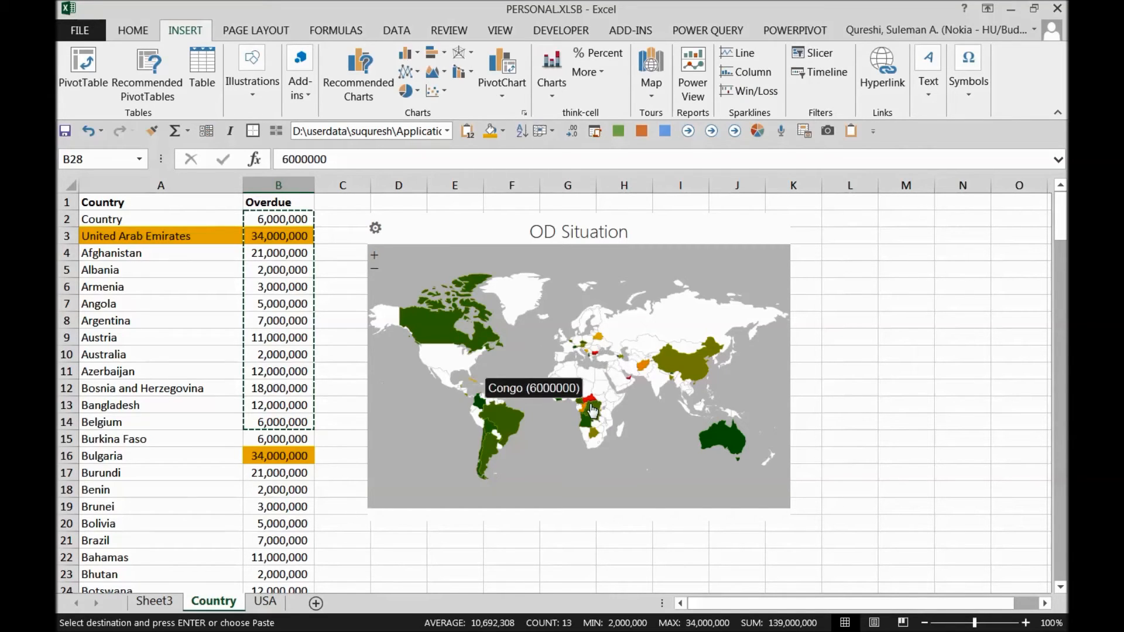
mouse_move(720, 425)
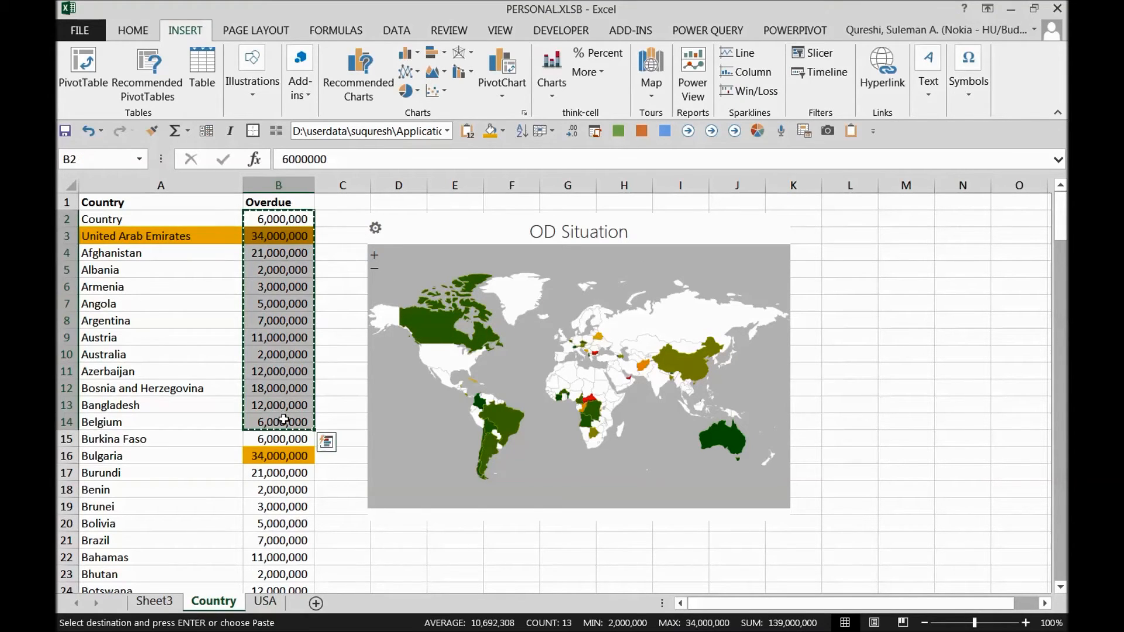
Step: Switch to the USA sheet, select a data cell and insert the Geographic Heat Map app
left_click(264, 601)
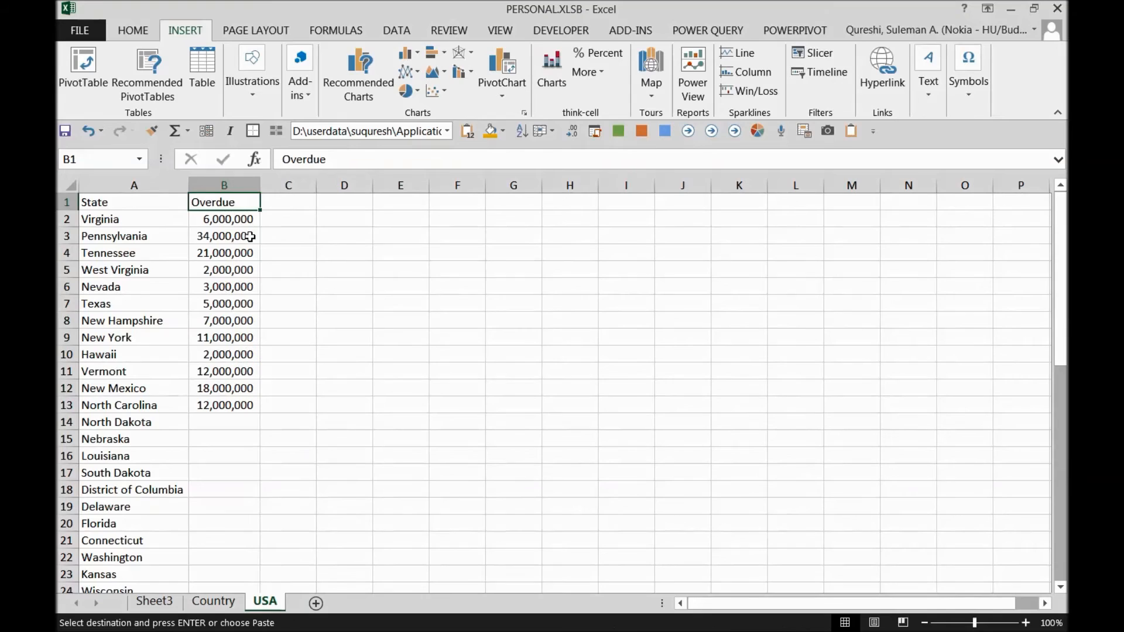
left_click(224, 353)
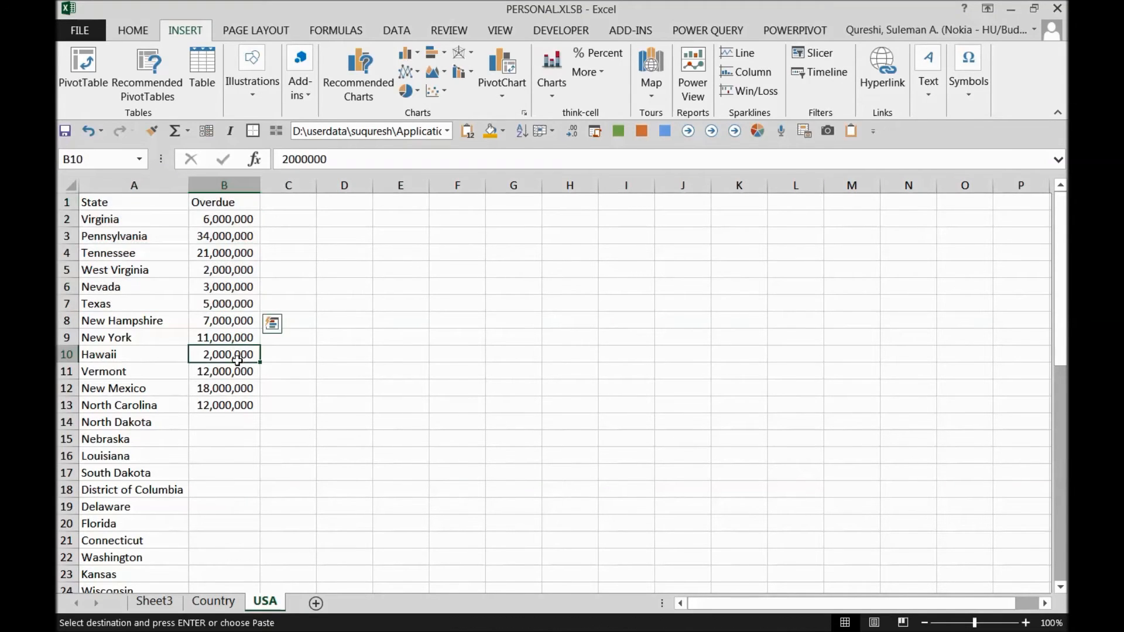
left_click(300, 72)
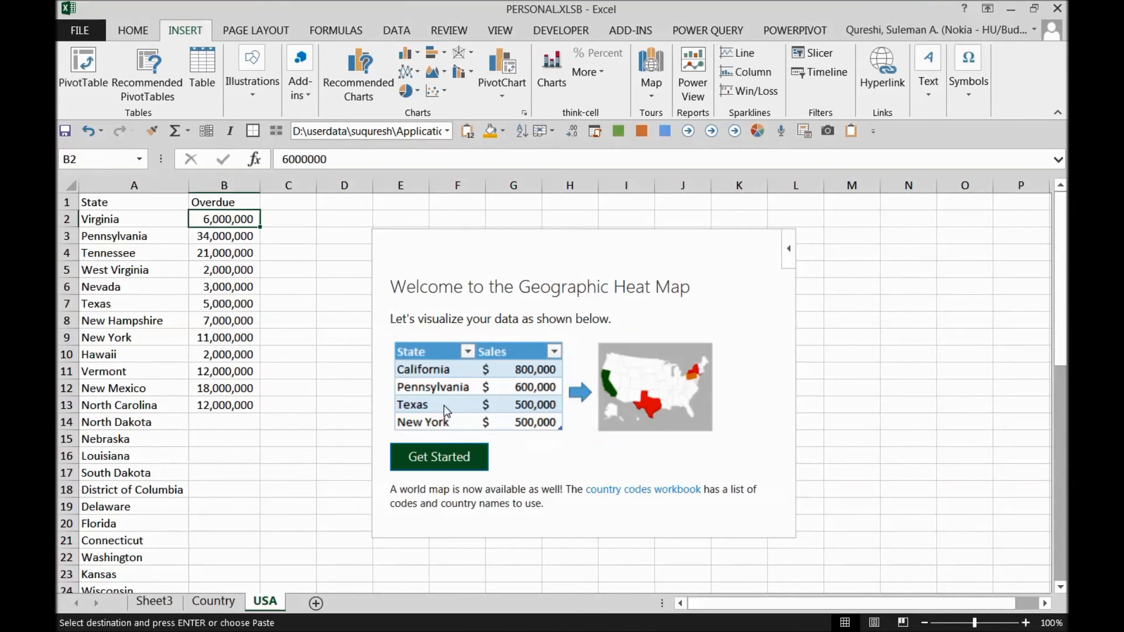
Step: Select the state names as data and choose the USA map with State regions
left_click(439, 457)
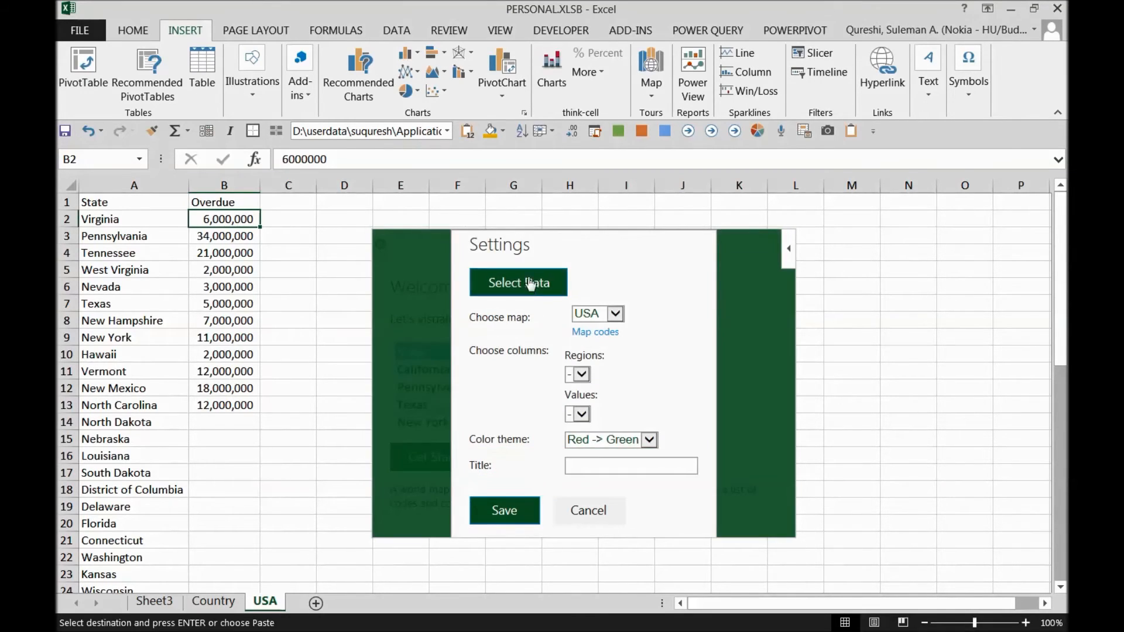
left_click(516, 282)
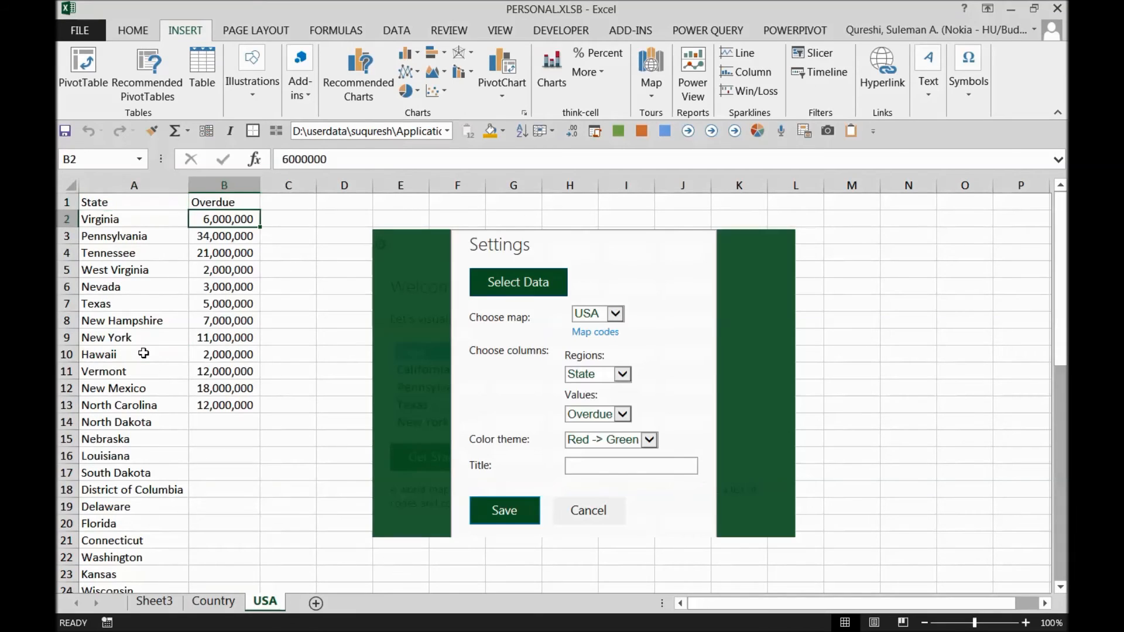
left_click_drag(134, 218, 134, 387)
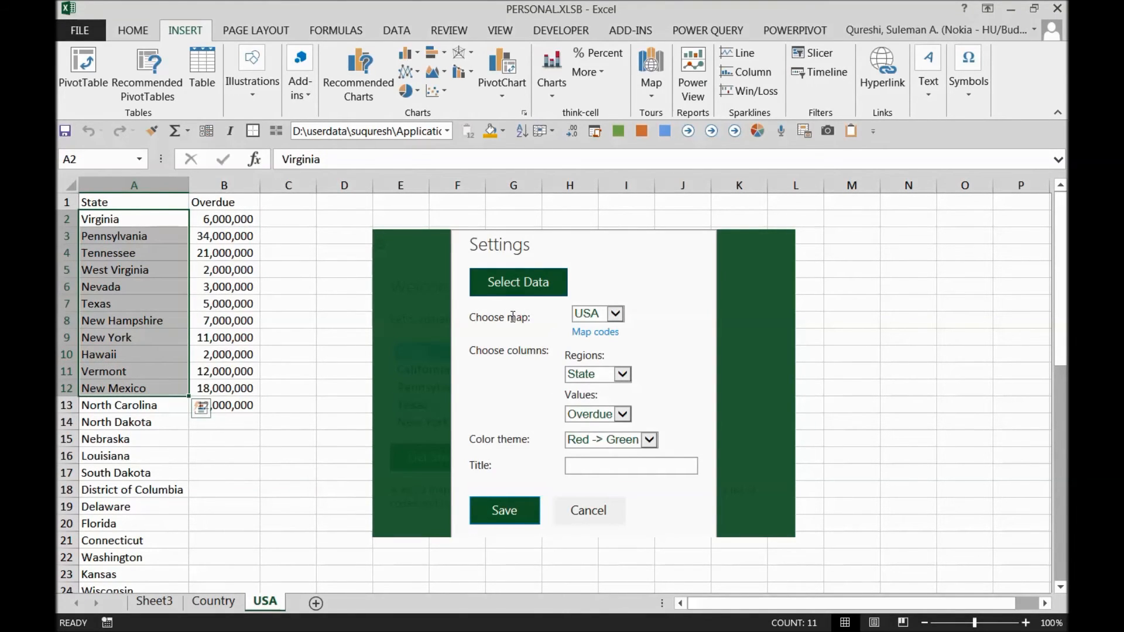
left_click(615, 314)
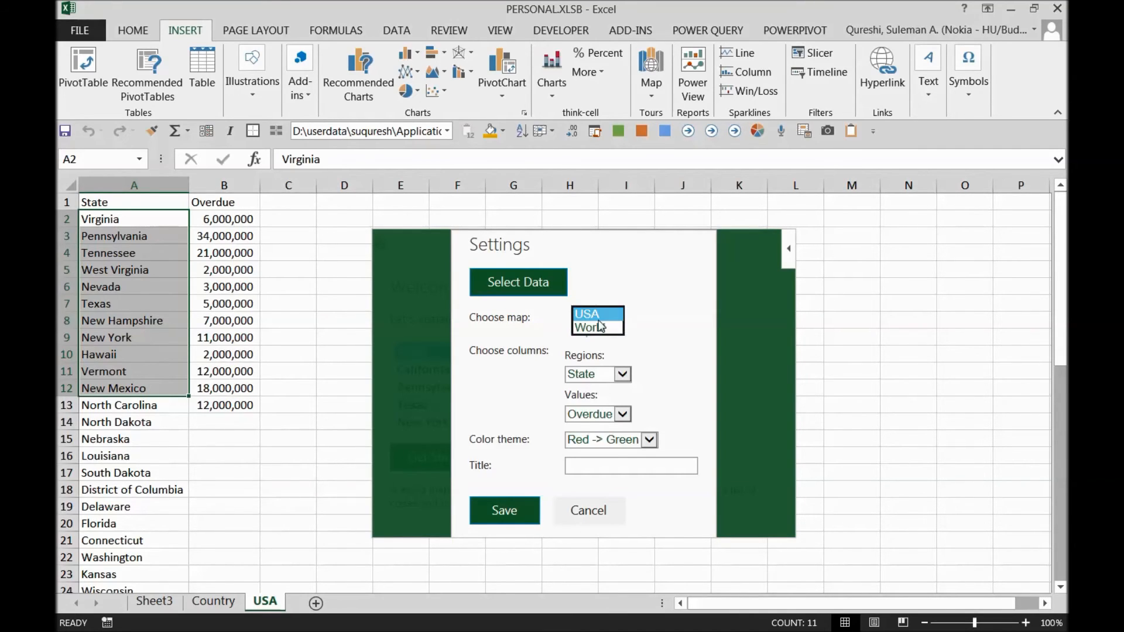
left_click(586, 313)
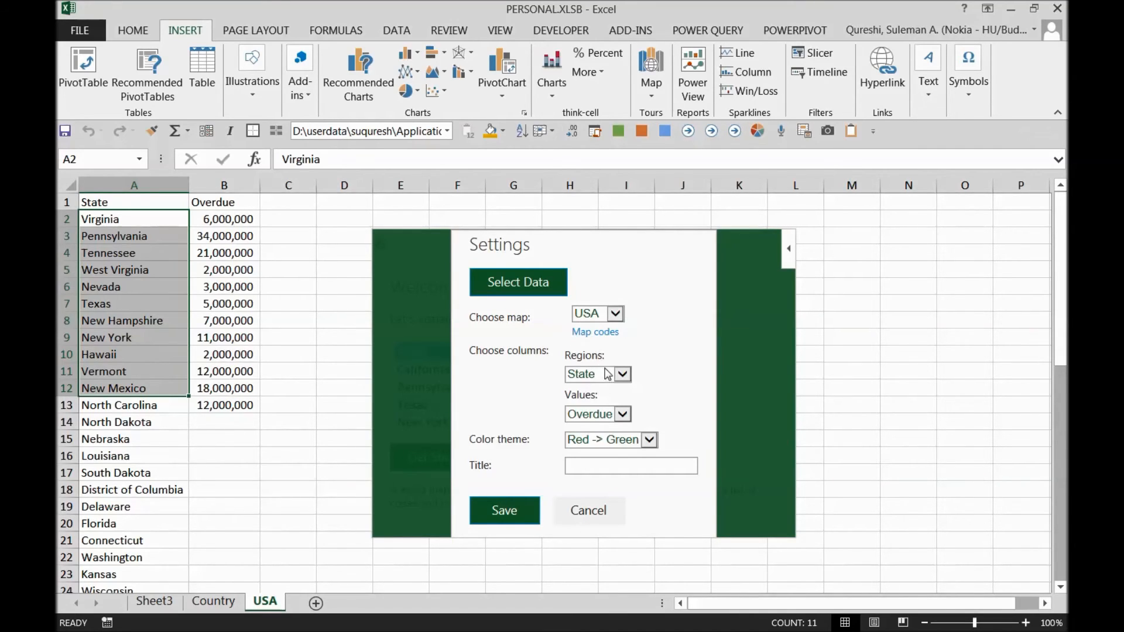
double_click(525, 350)
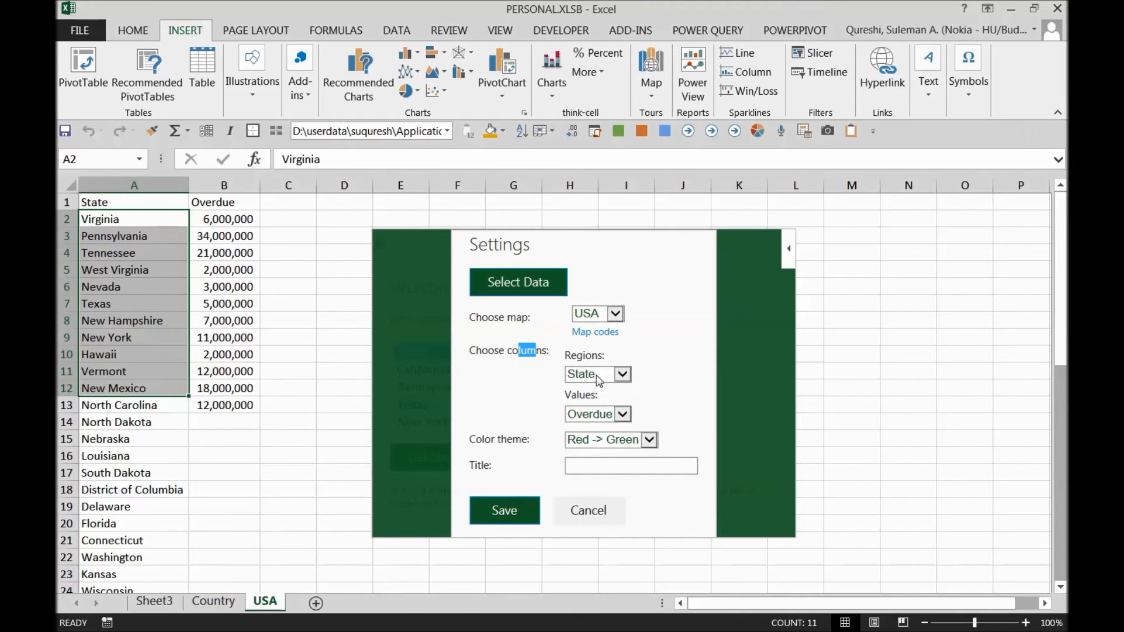
mouse_move(591, 375)
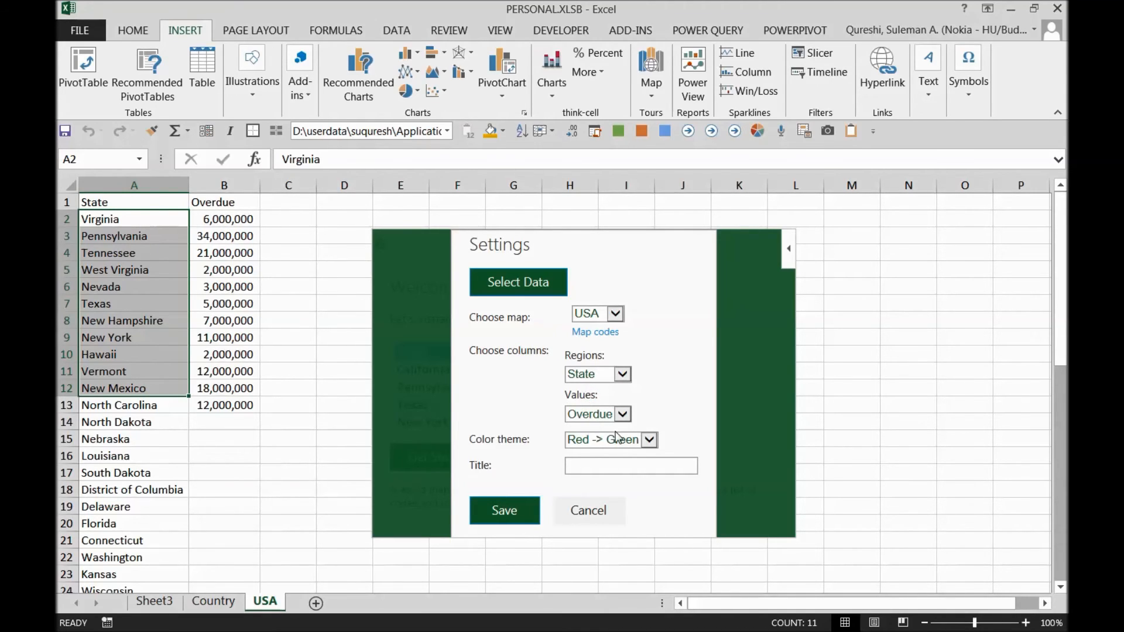
Step: Set the Red-to-Green theme, title the map 'OD Situation' and save it
left_click(601, 439)
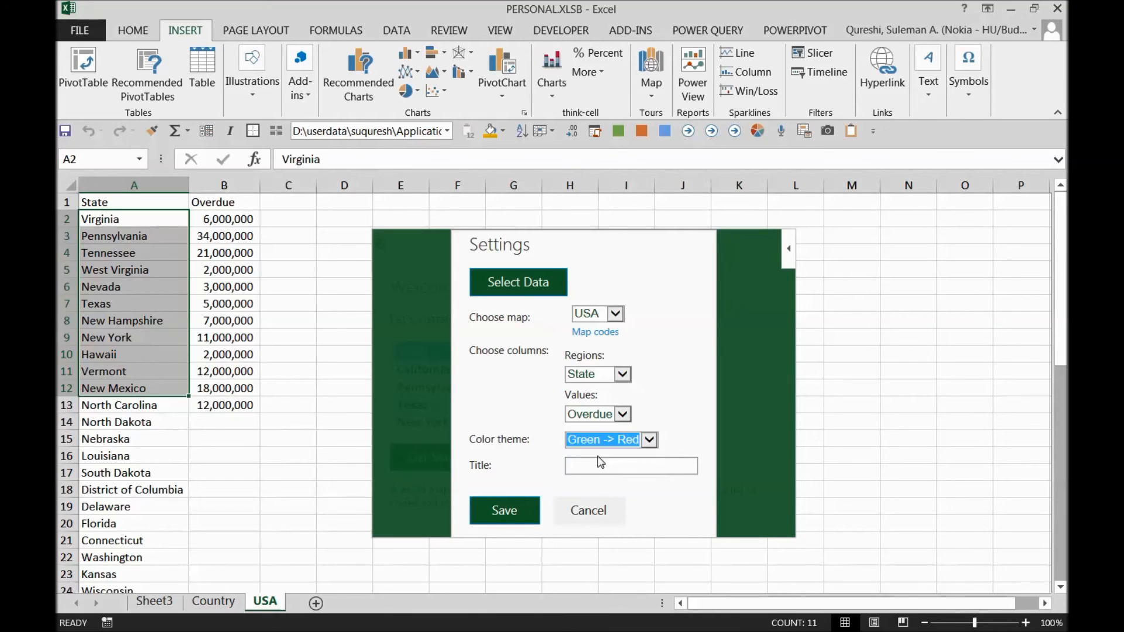
mouse_move(456, 359)
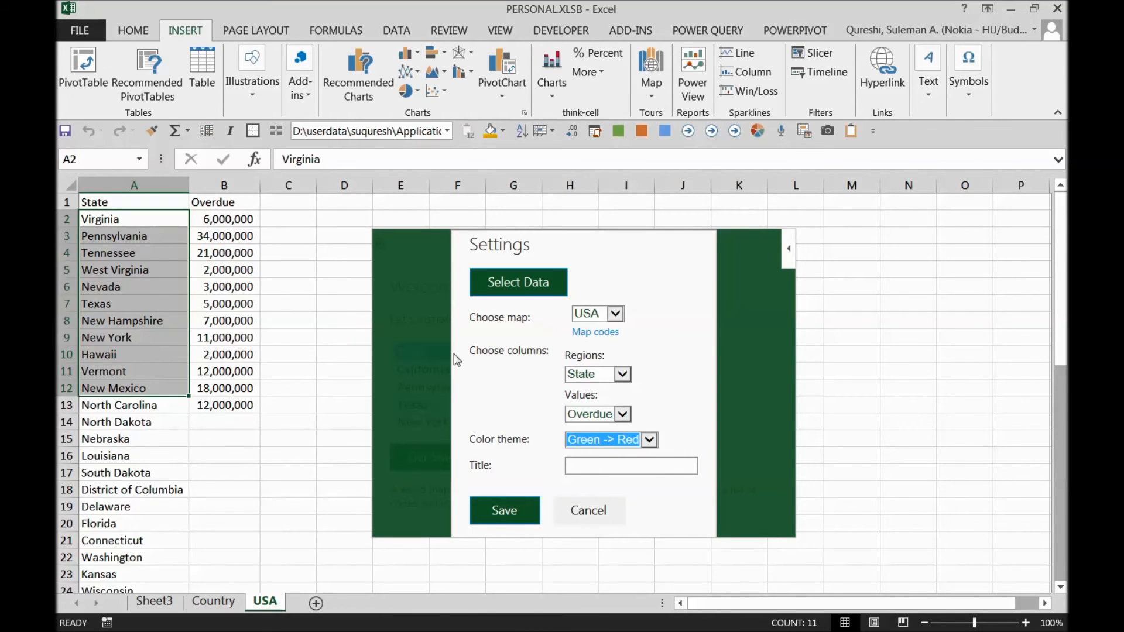
mouse_move(658, 314)
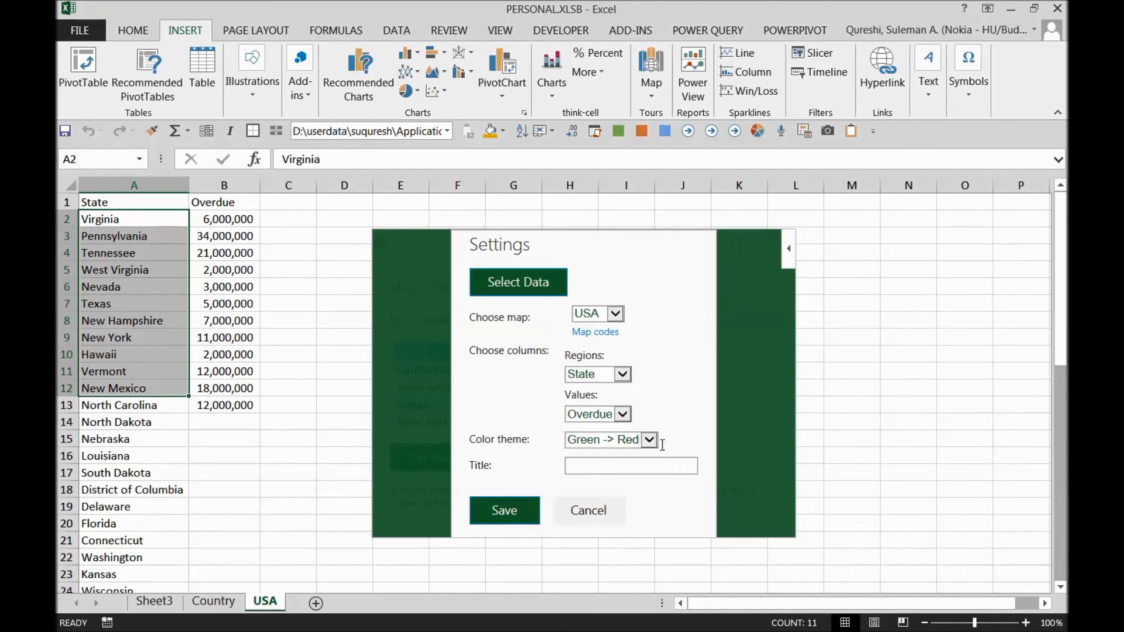
left_click(611, 439)
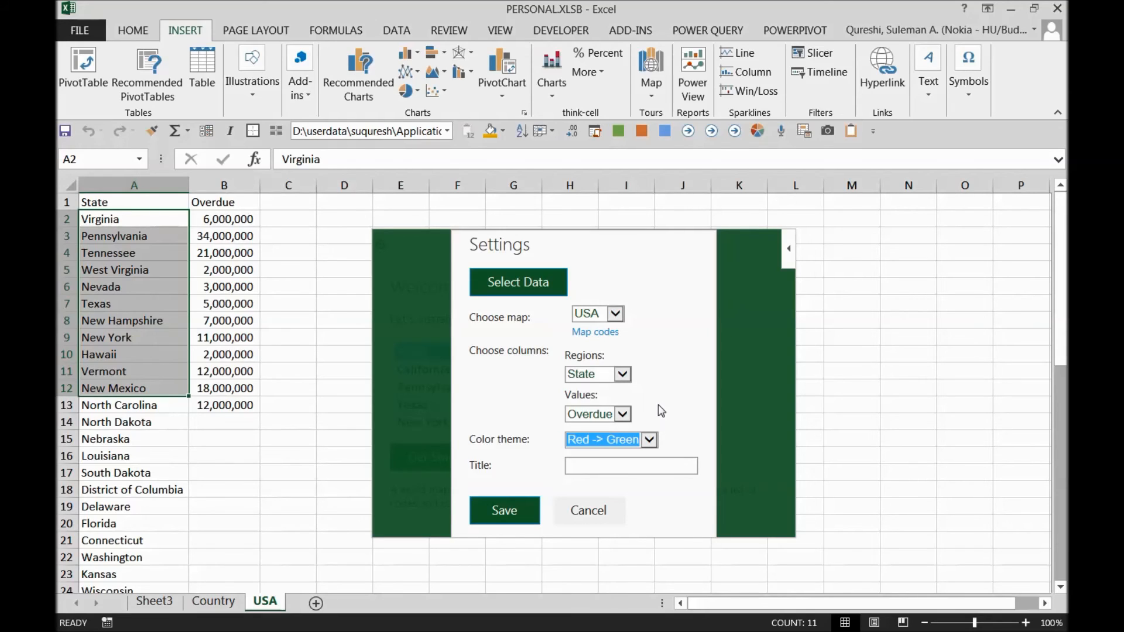
left_click(630, 465)
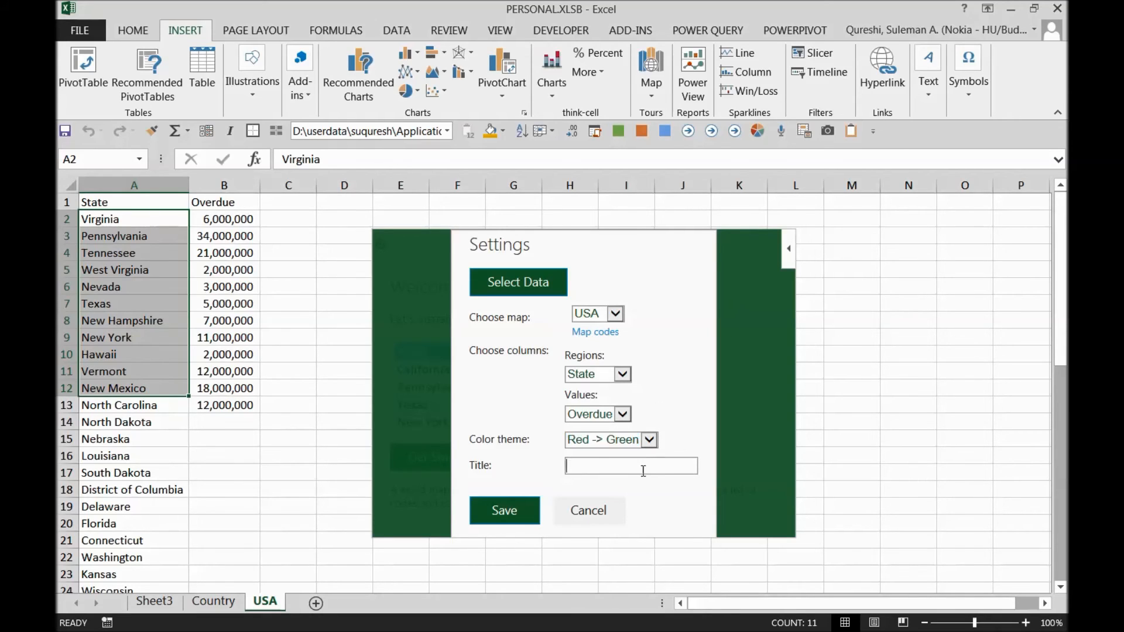
type("OD Sel")
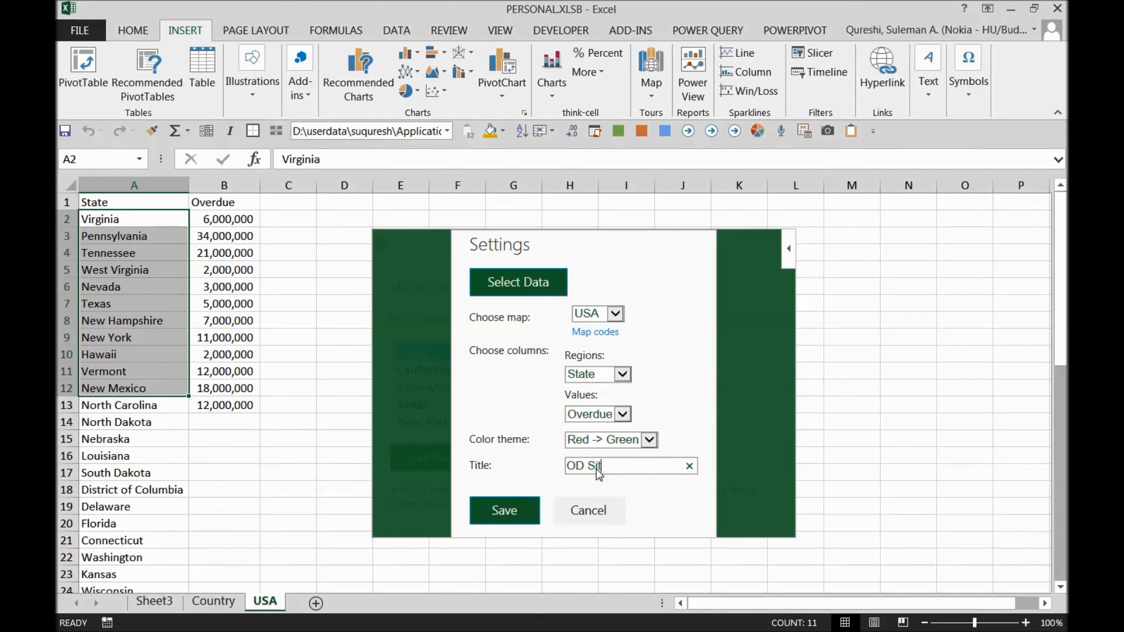
left_click(504, 510)
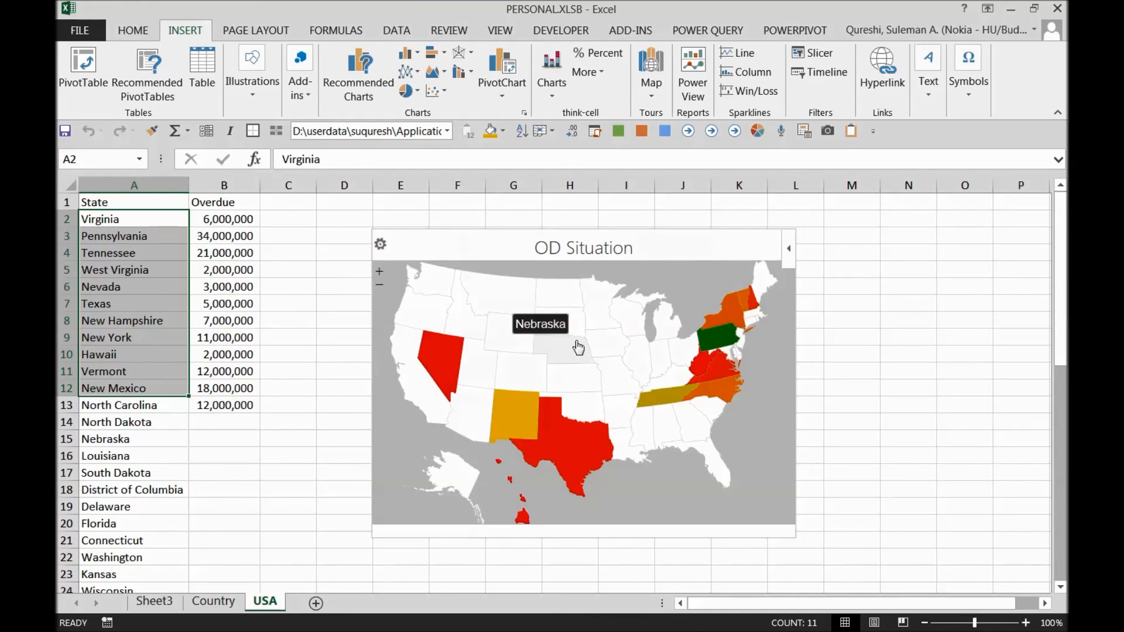
mouse_move(797, 329)
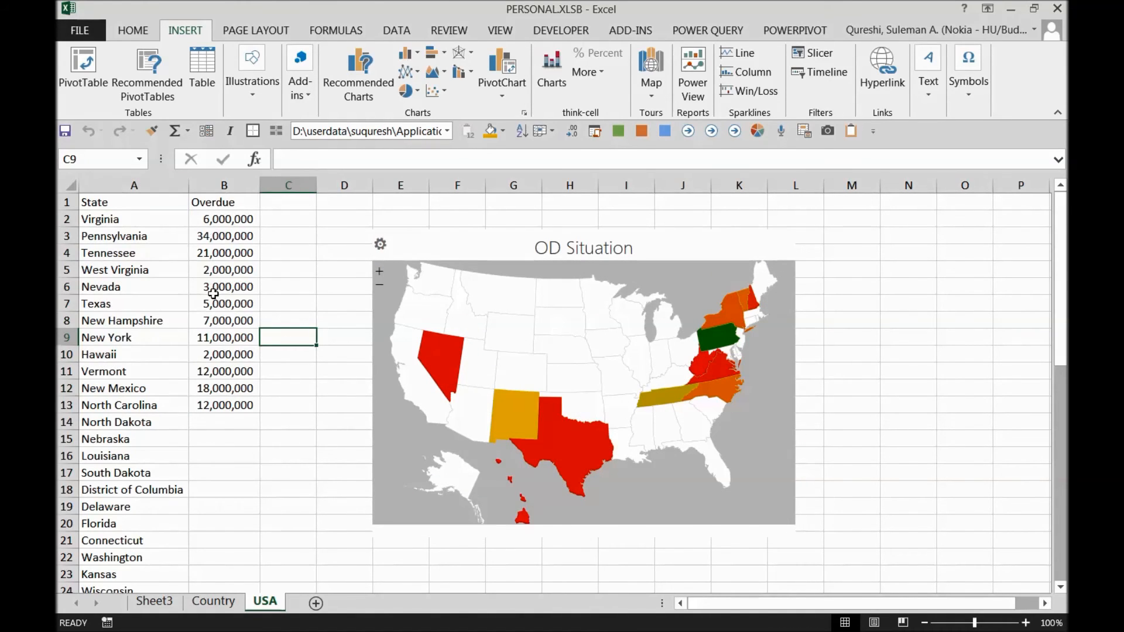
left_click_drag(224, 219, 224, 387)
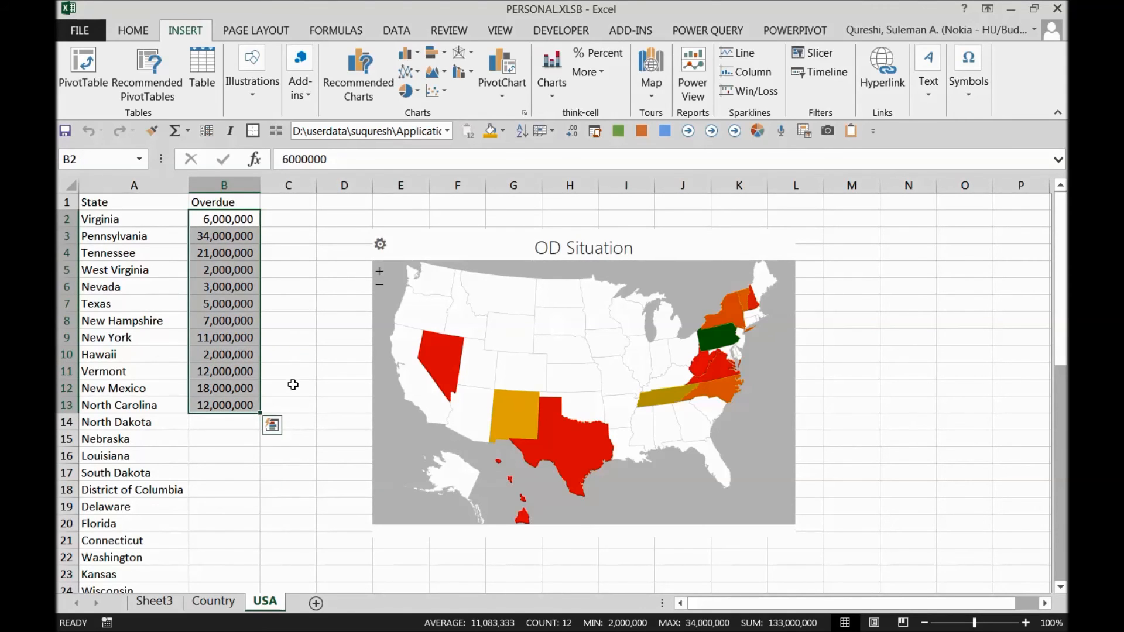
Step: Fill Overdue amounts for the remaining states and check DC, Tennessee and Pennsylvania values
key("enter")
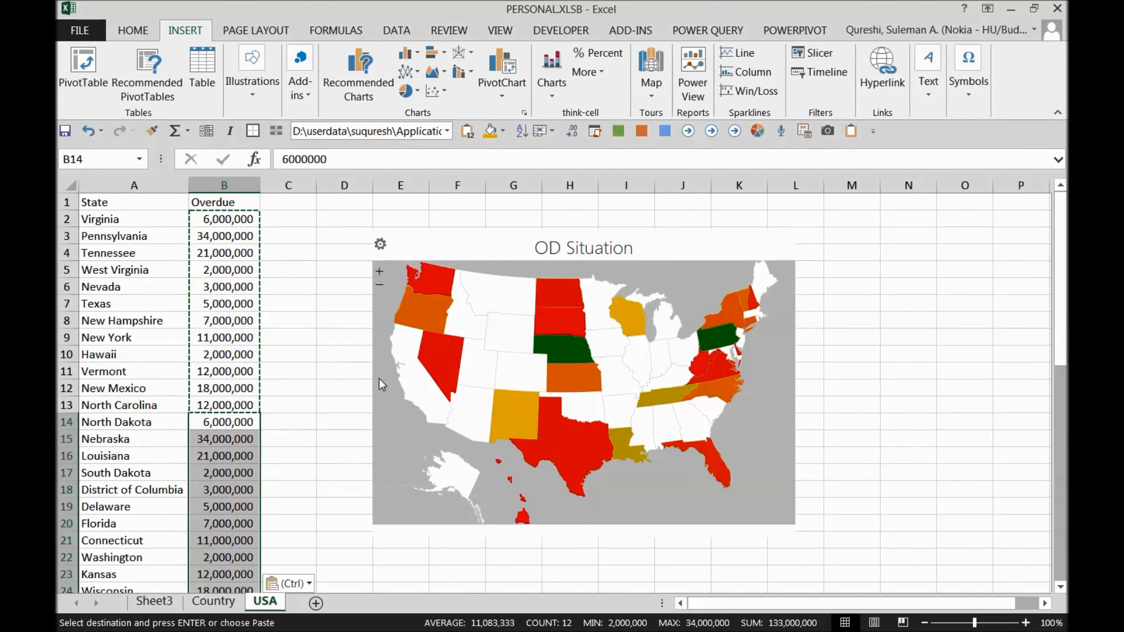
mouse_move(336, 418)
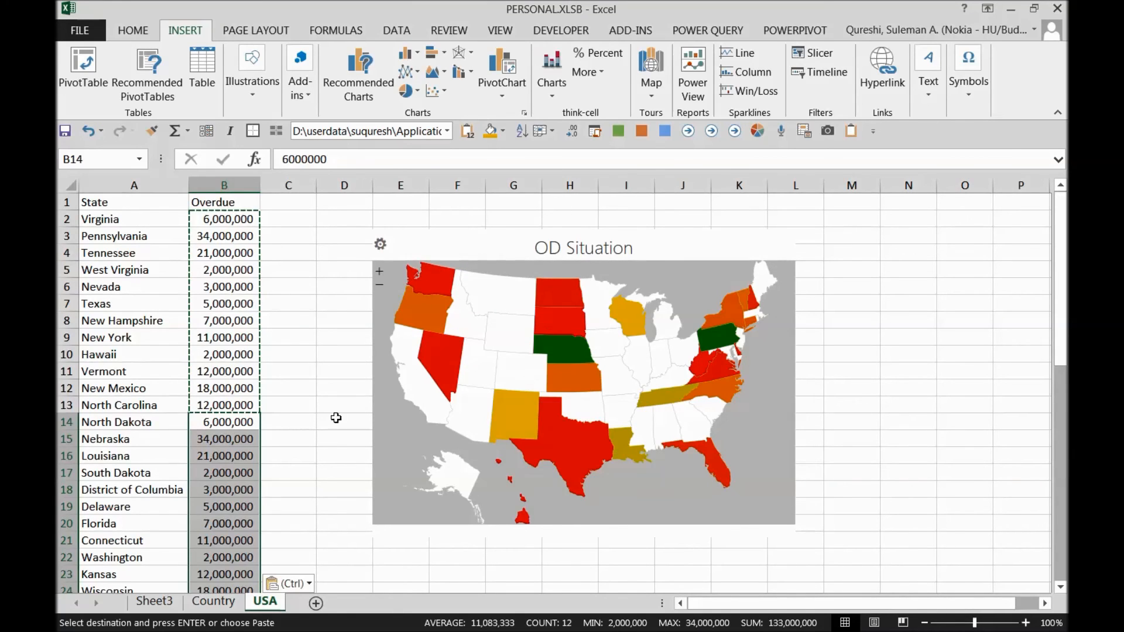
scroll("down", 3)
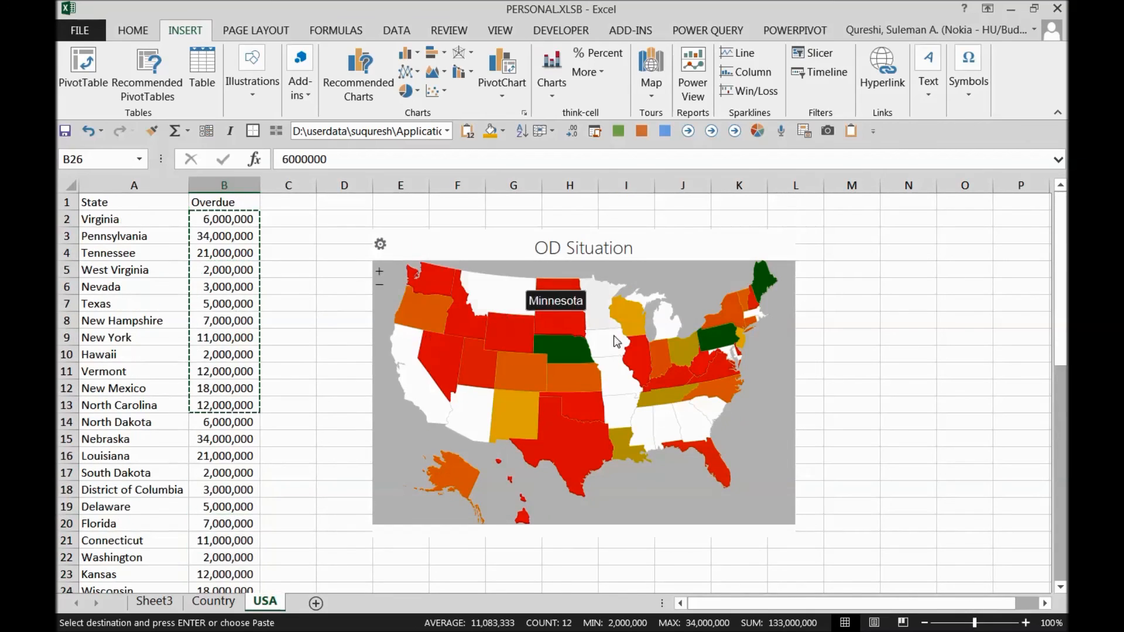
mouse_move(435, 378)
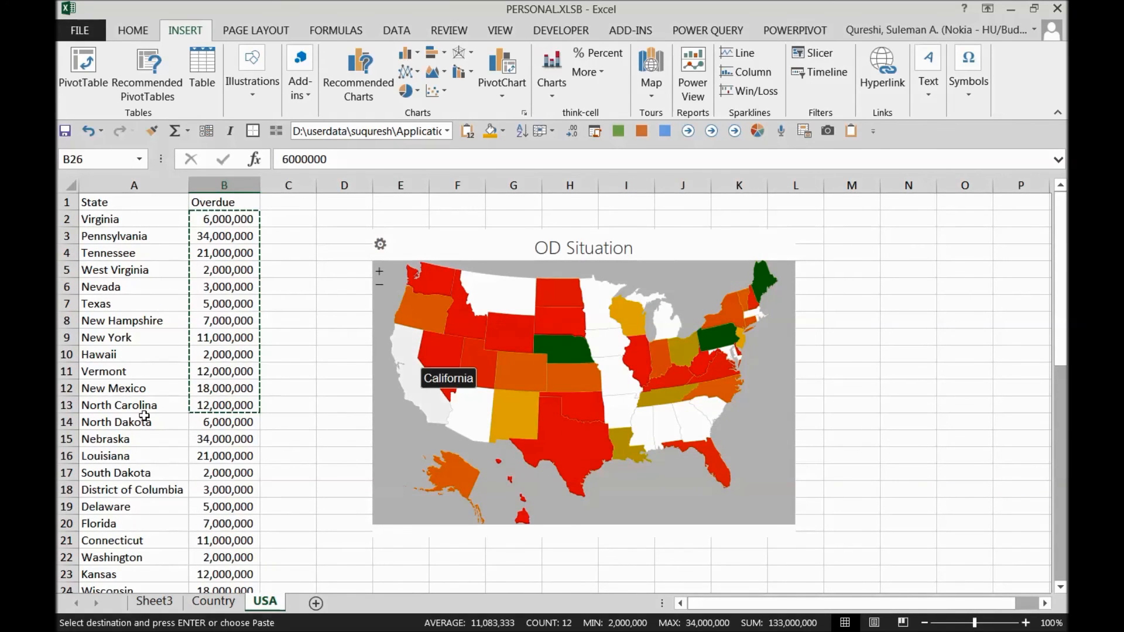
left_click(225, 490)
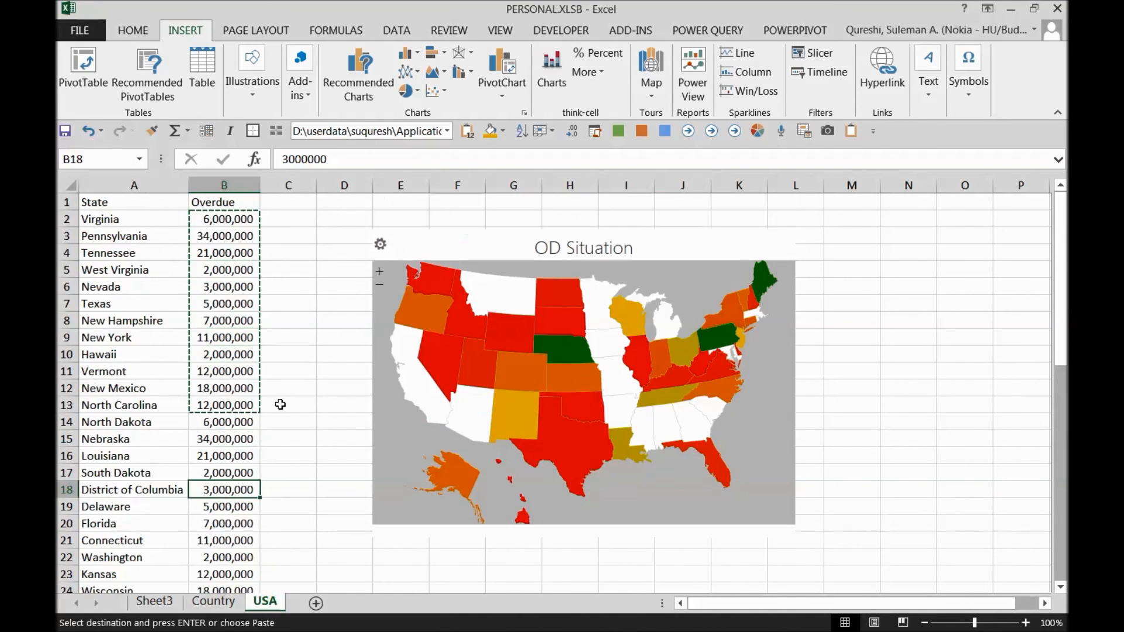
mouse_move(719, 281)
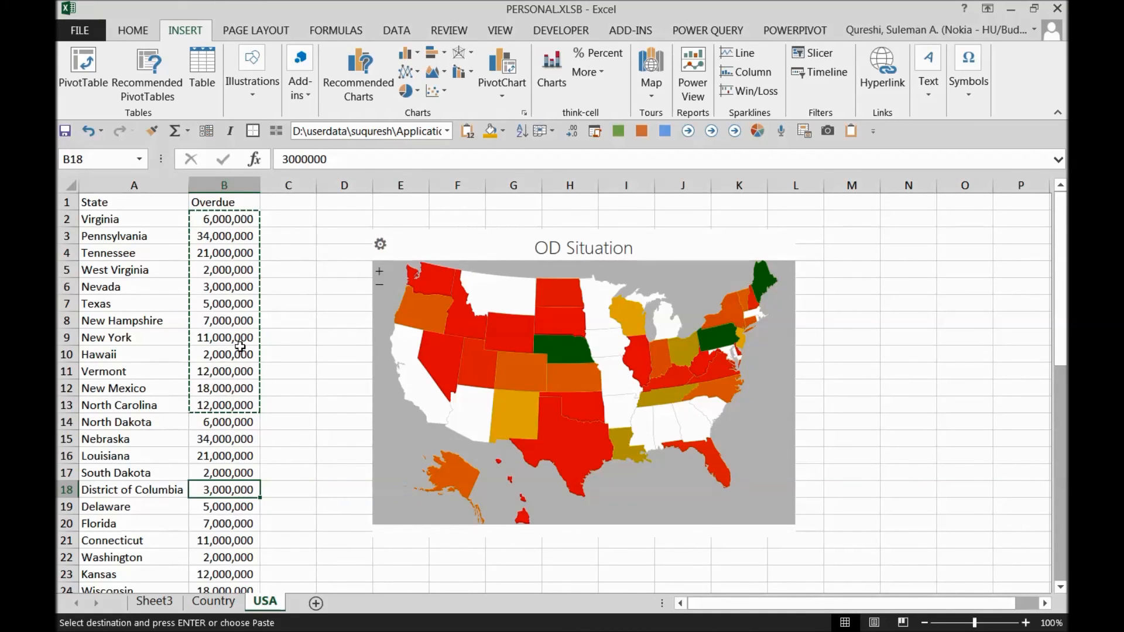
left_click(224, 253)
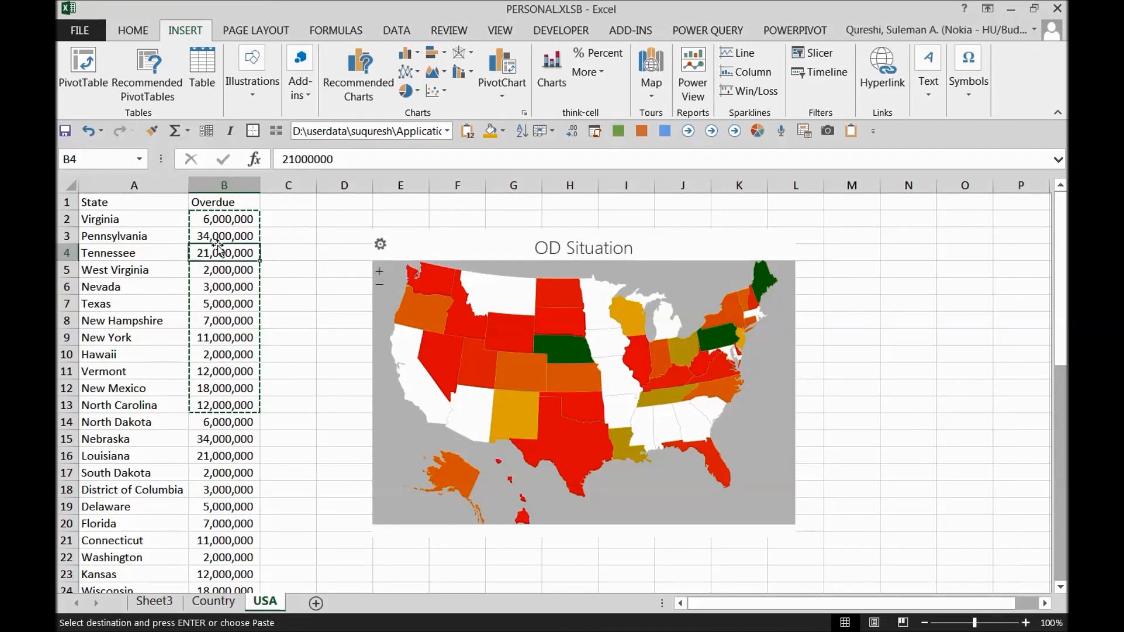
left_click(224, 235)
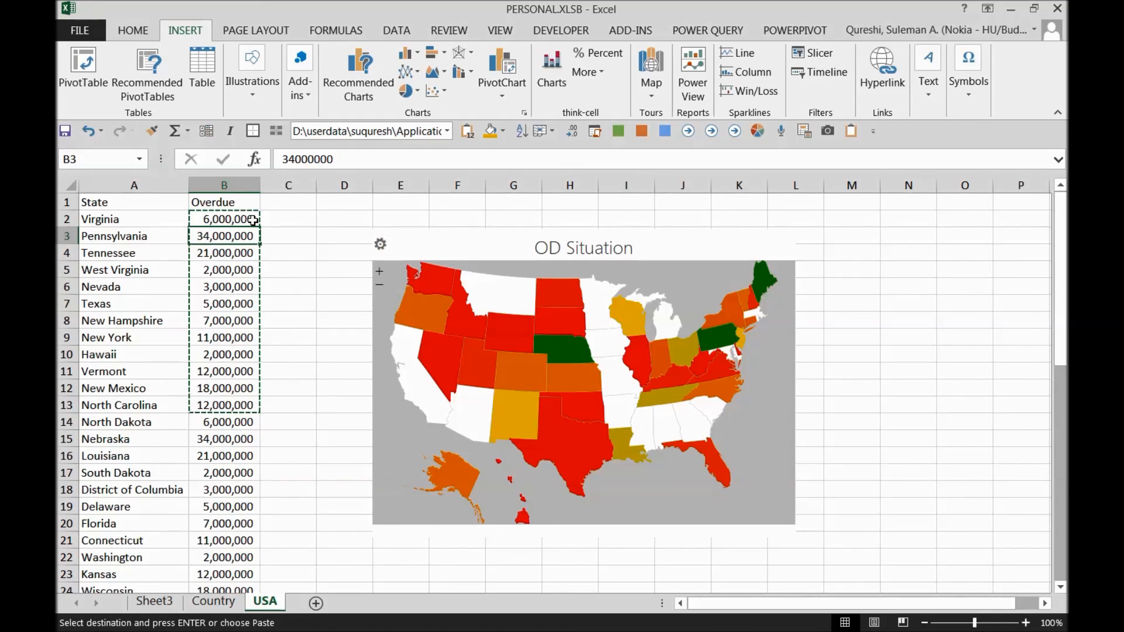
mouse_move(763, 286)
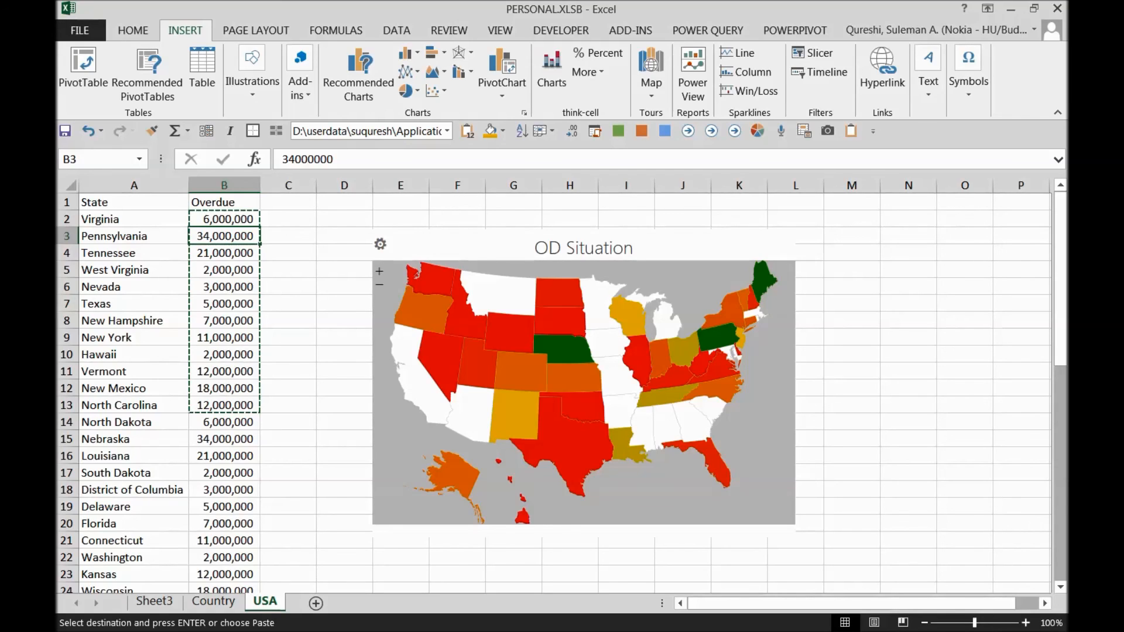
mouse_move(990, 293)
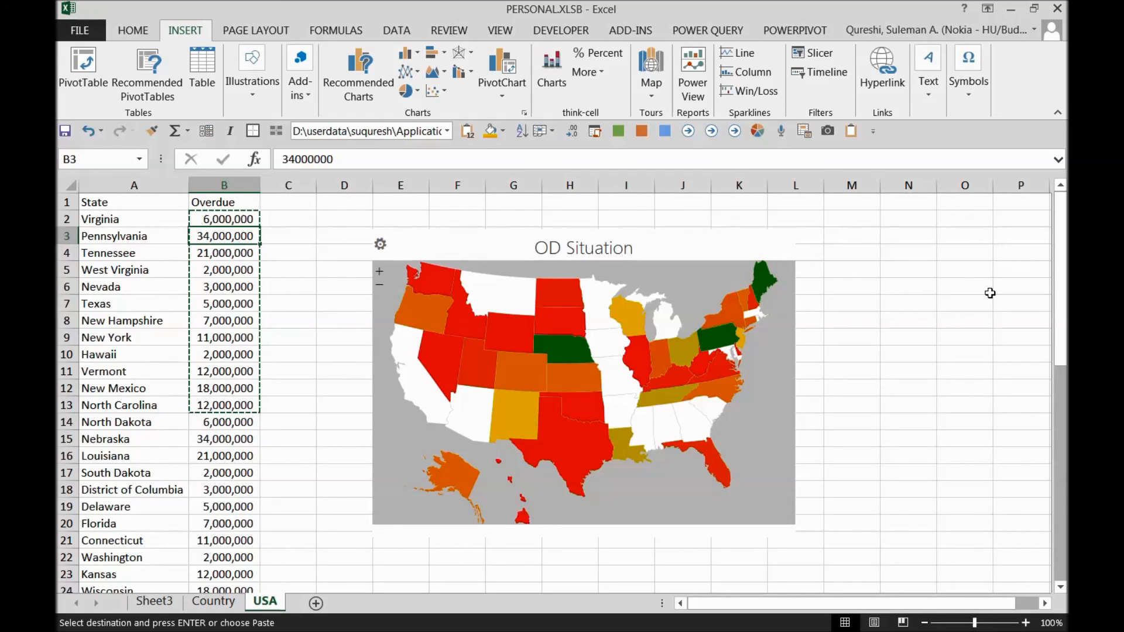